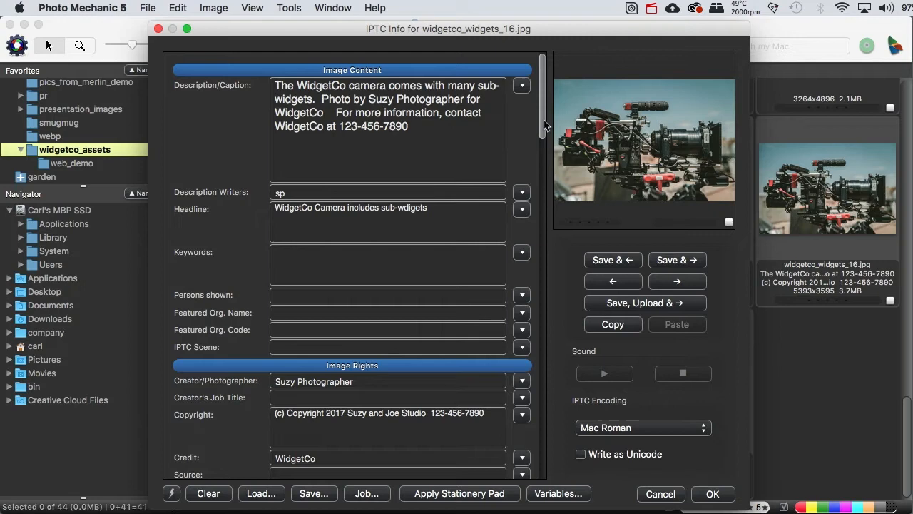
mouse_move(544, 119)
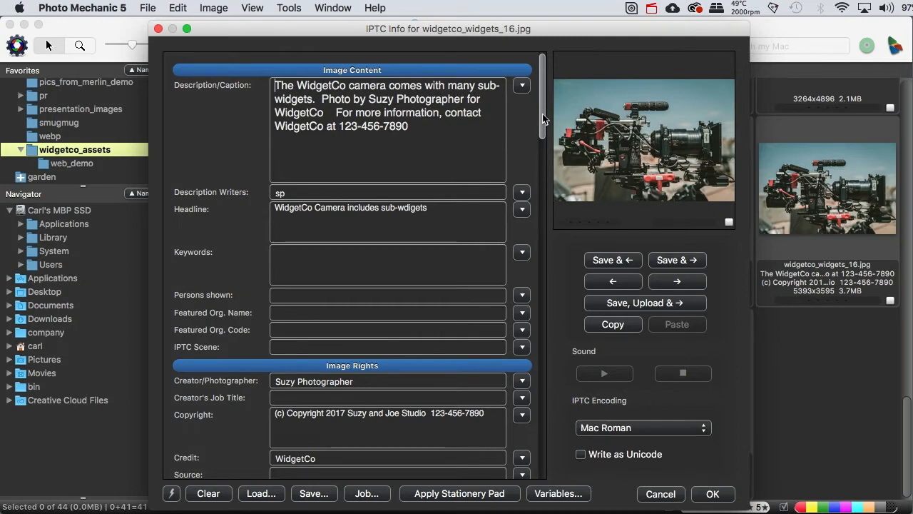
Step: Scroll through the photo's IPTC Info form and close it without saving
scroll(down, 3)
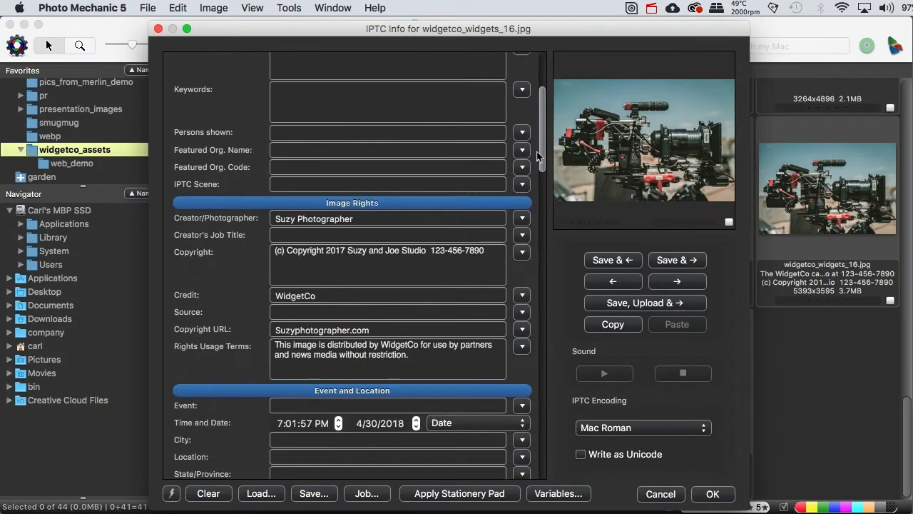
scroll(down, 3)
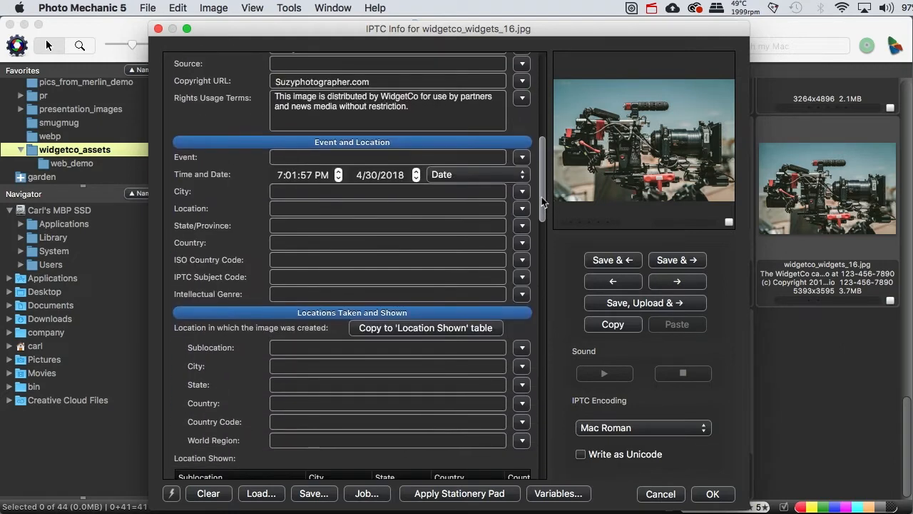
scroll(down, 3)
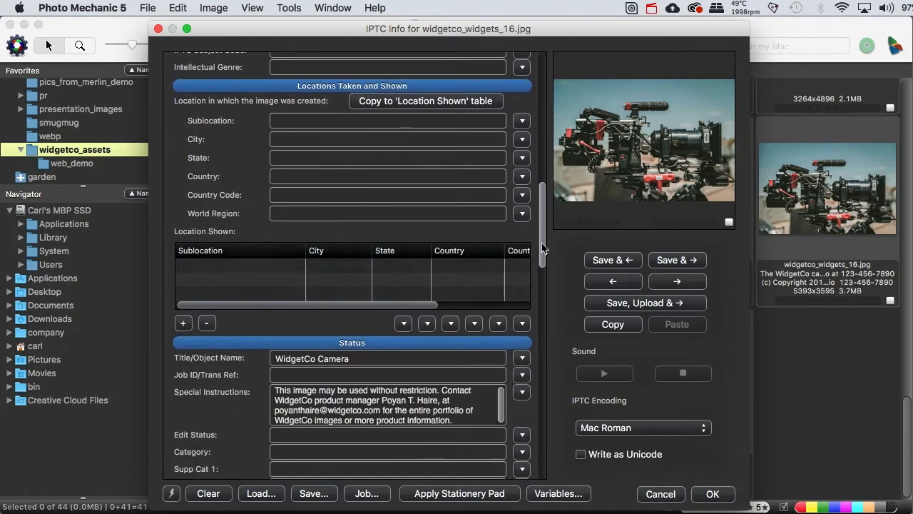
scroll(down, 3)
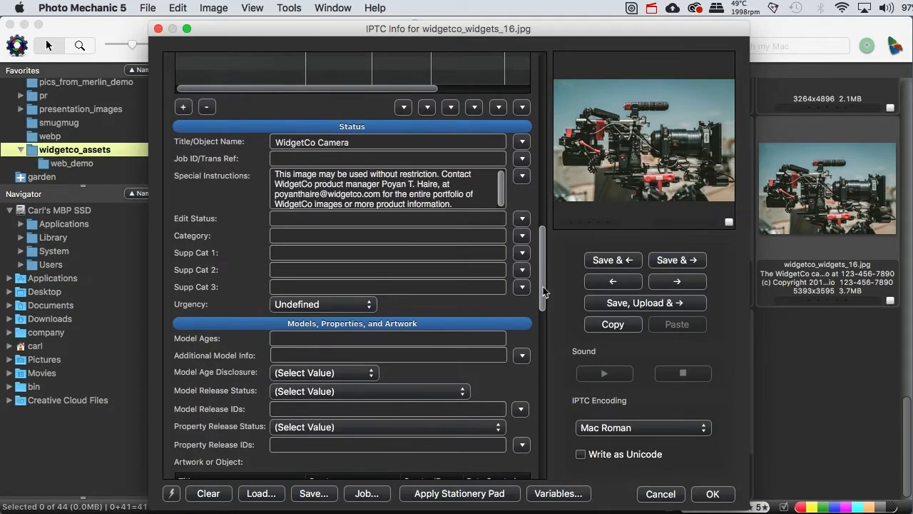
scroll(down, 3)
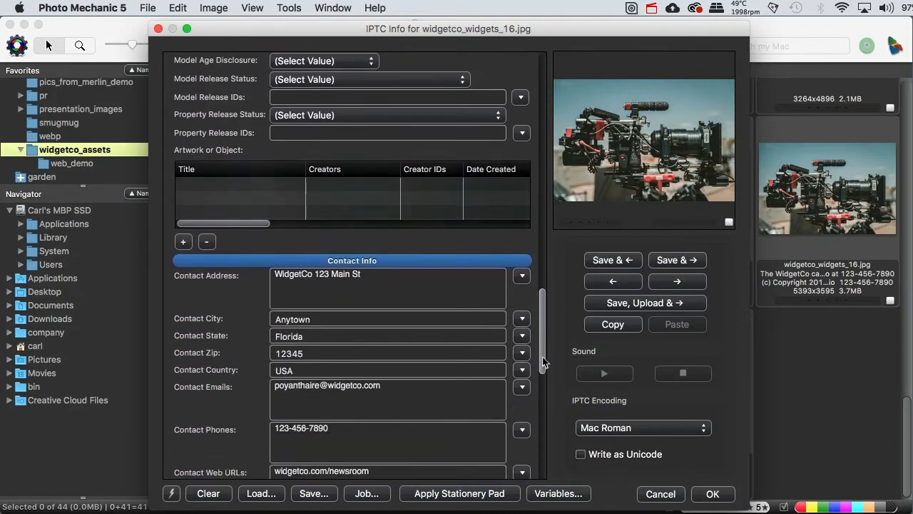
scroll(down, 3)
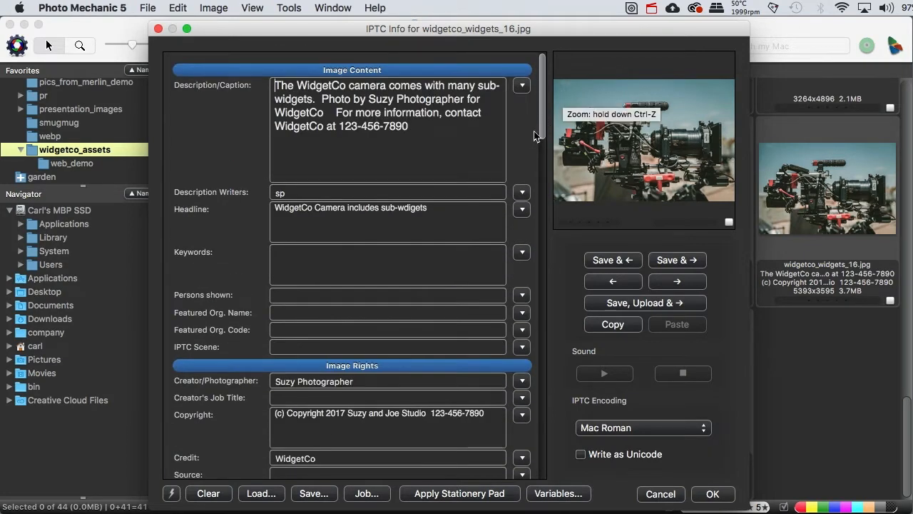
mouse_move(528, 146)
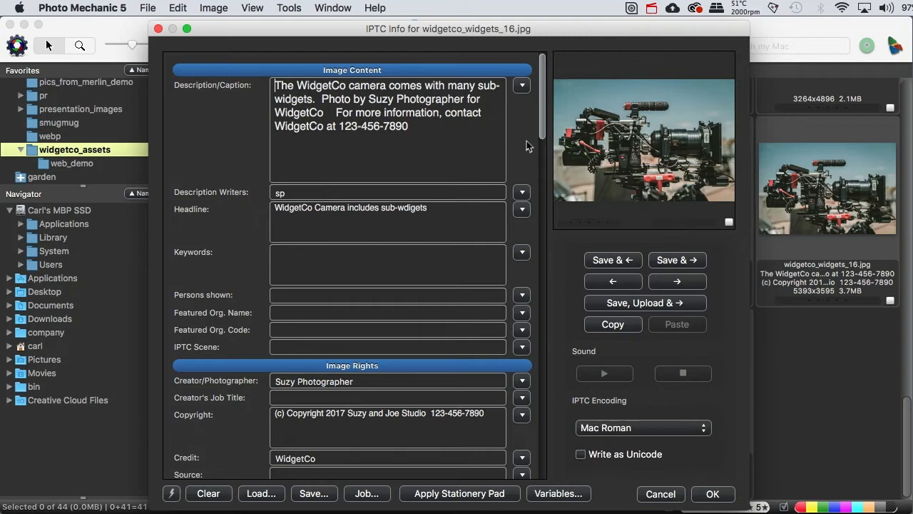
scroll(down, 3)
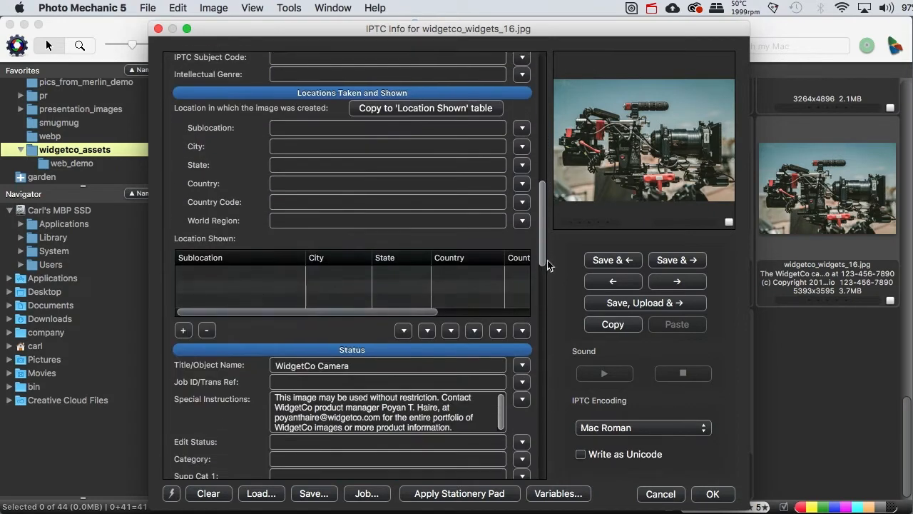
scroll(down, 3)
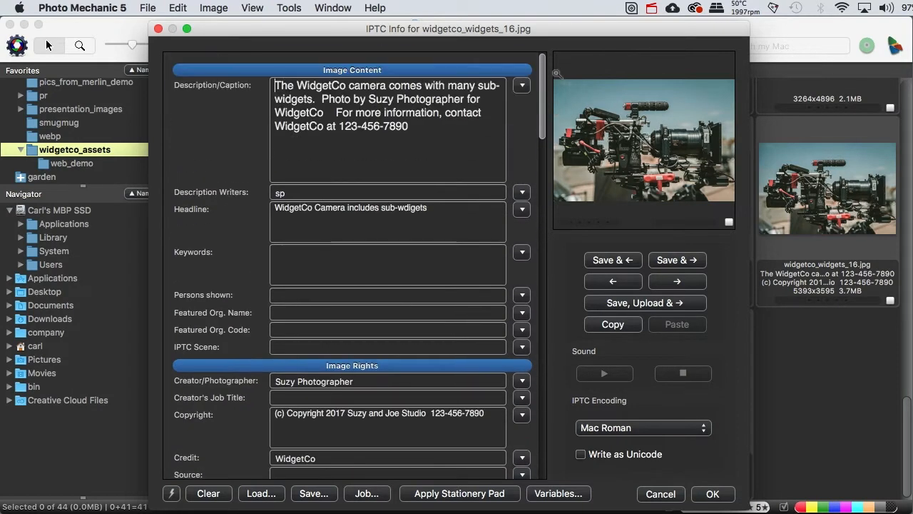
mouse_move(526, 150)
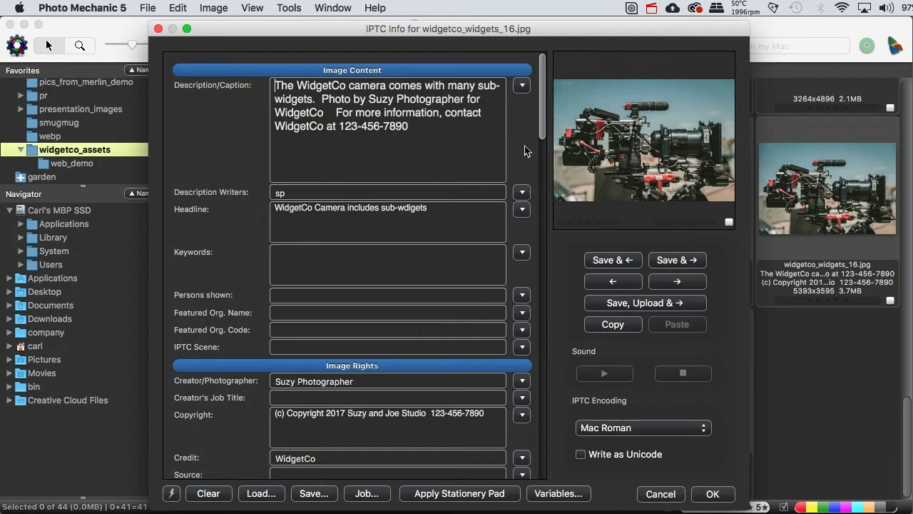
mouse_move(652, 493)
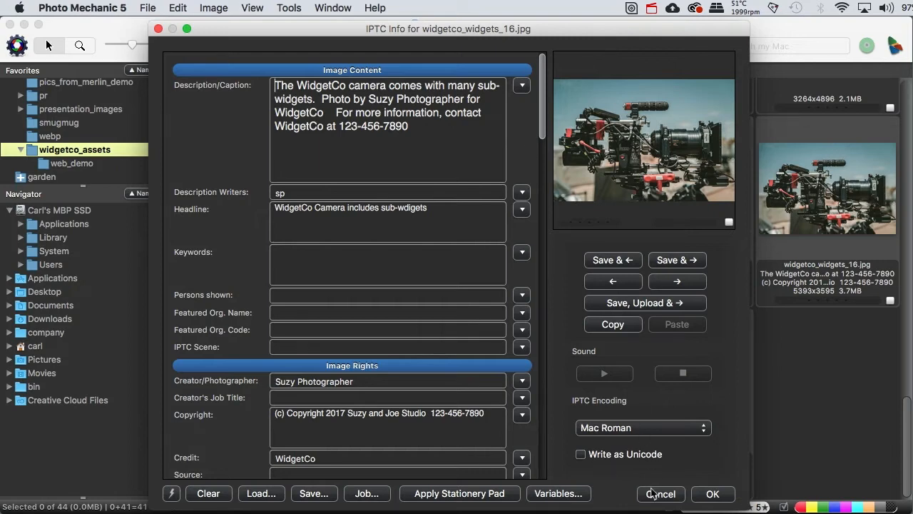
click(660, 494)
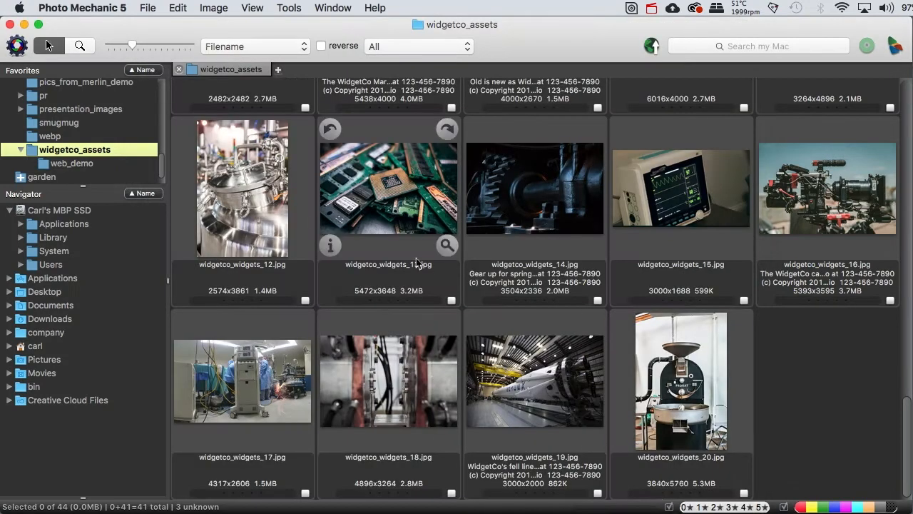
Step: Open Photo Mechanic 5 Preferences on the Accessibility page
click(82, 8)
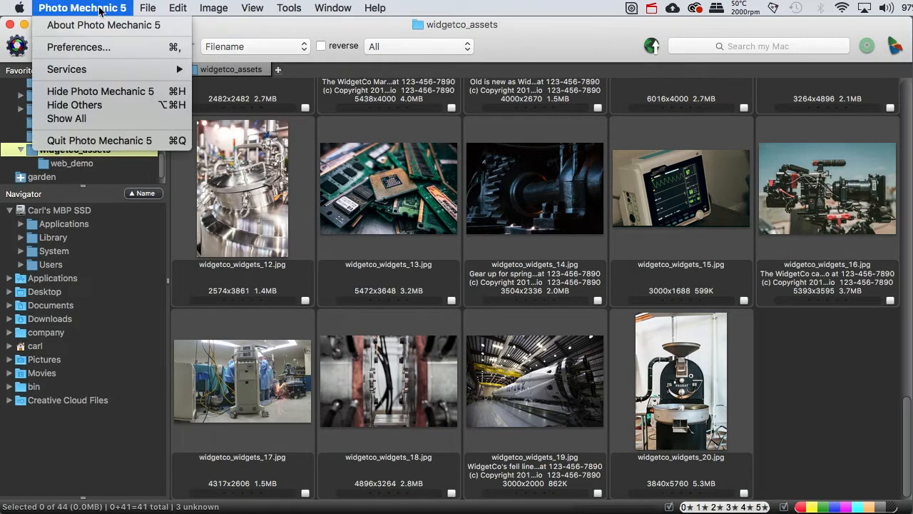
click(78, 46)
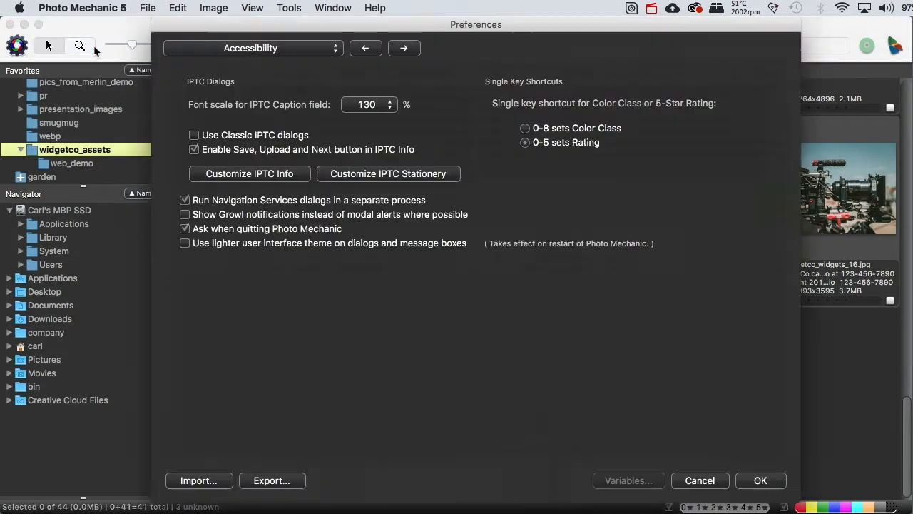
click(253, 48)
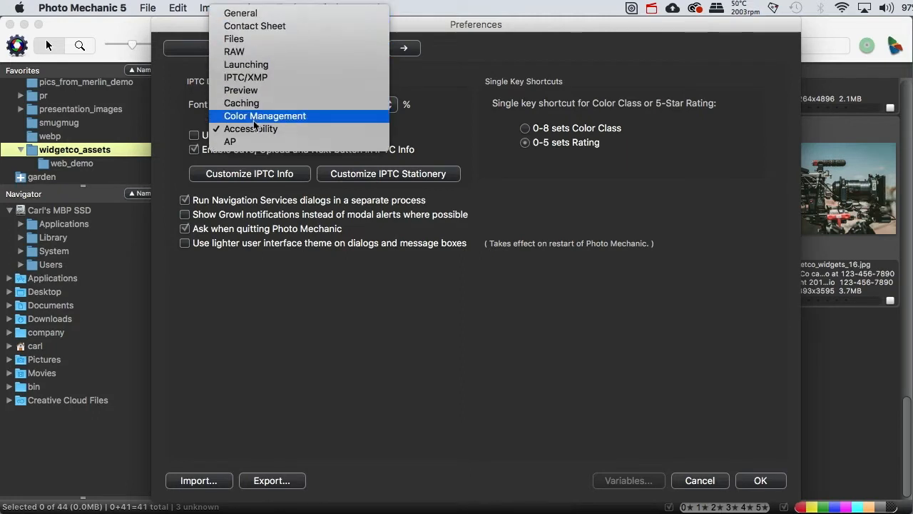
click(250, 129)
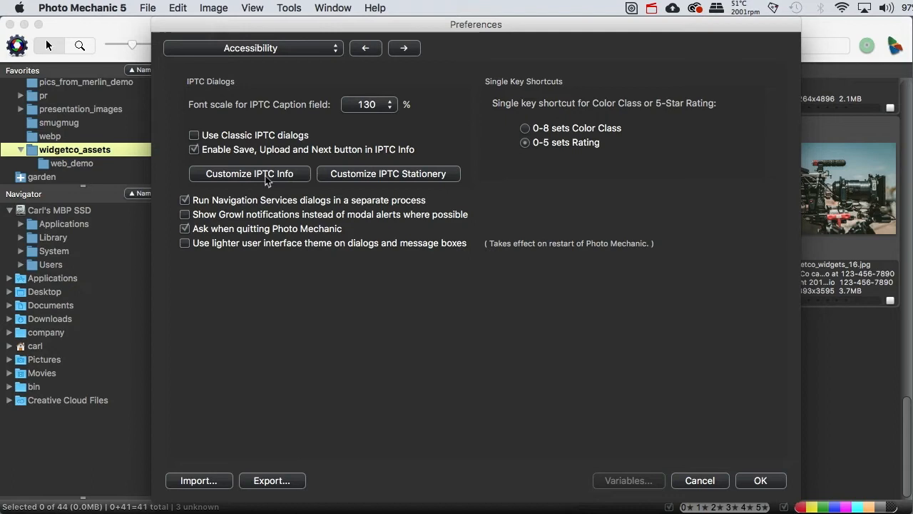
click(250, 174)
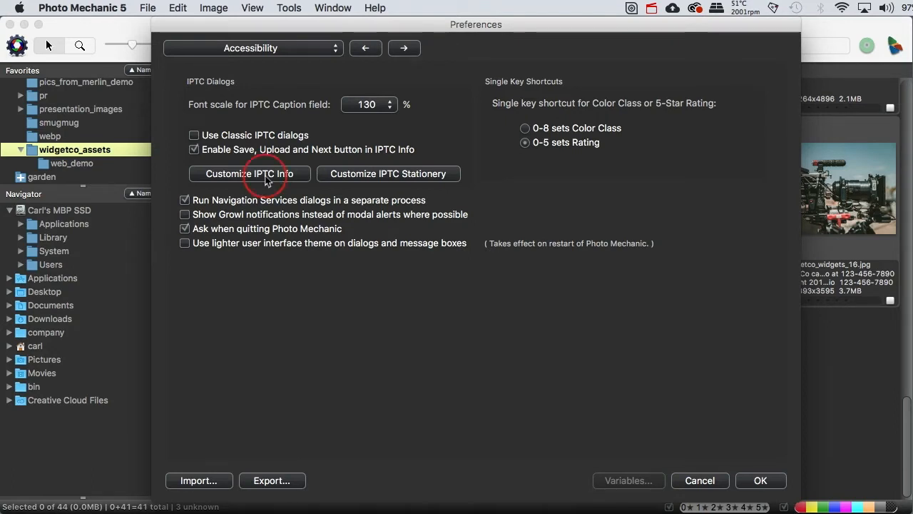
mouse_move(289, 176)
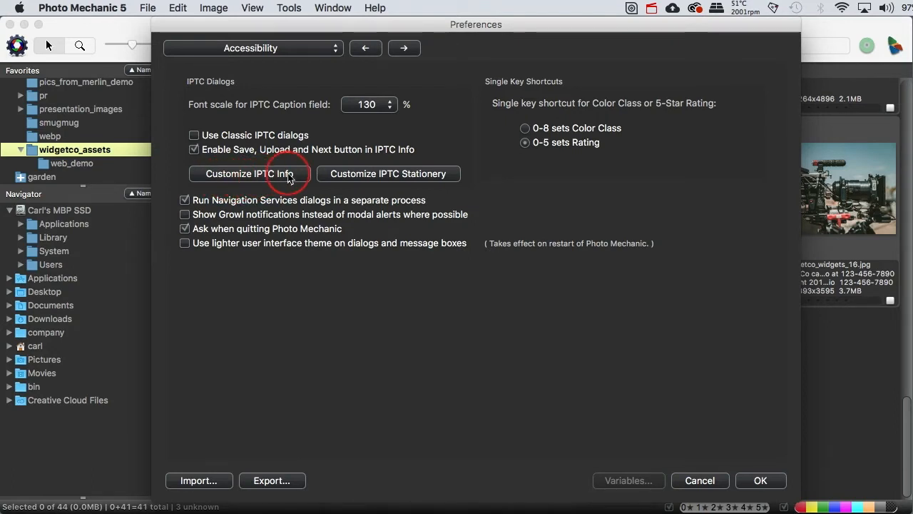
mouse_move(446, 178)
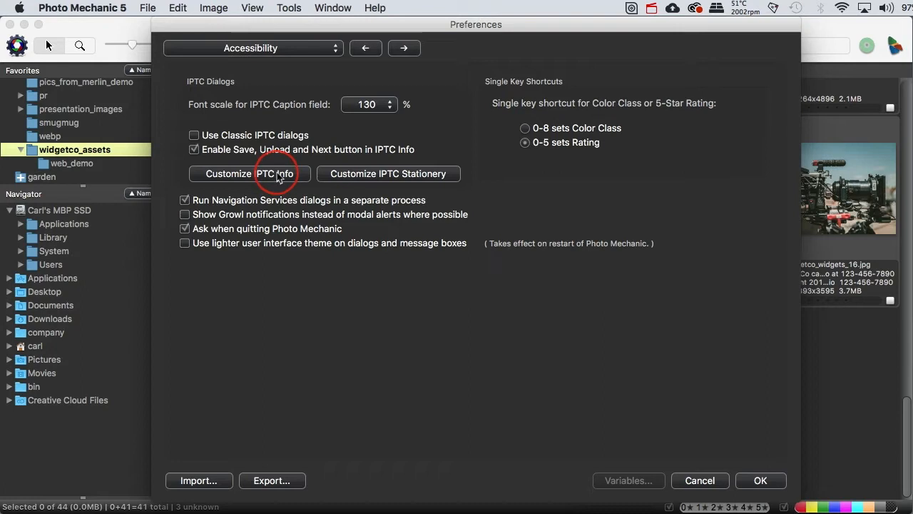
Step: Open Customize IPTC Info and show its saved layout snapshots
click(250, 173)
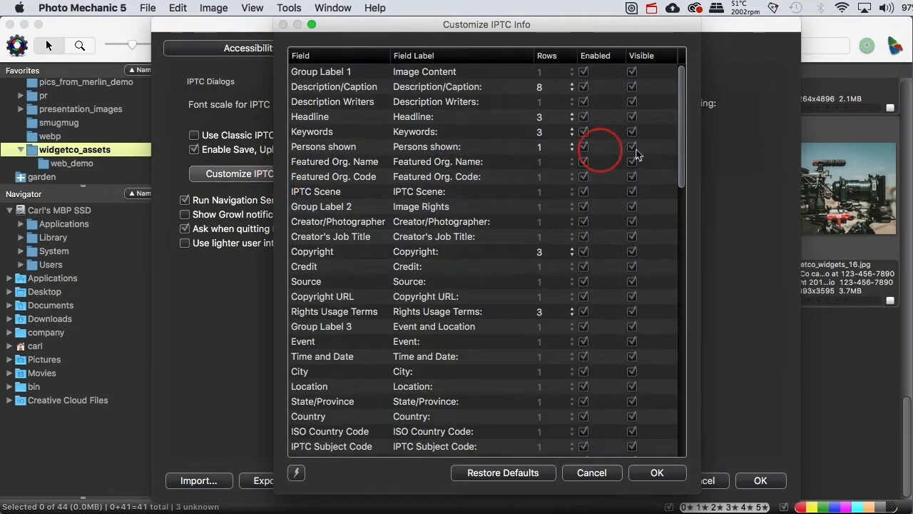
mouse_move(688, 132)
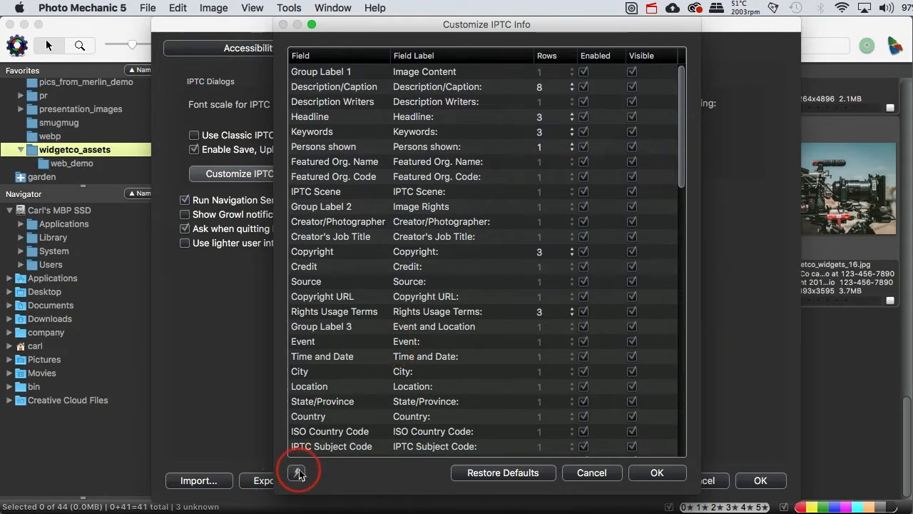
click(299, 472)
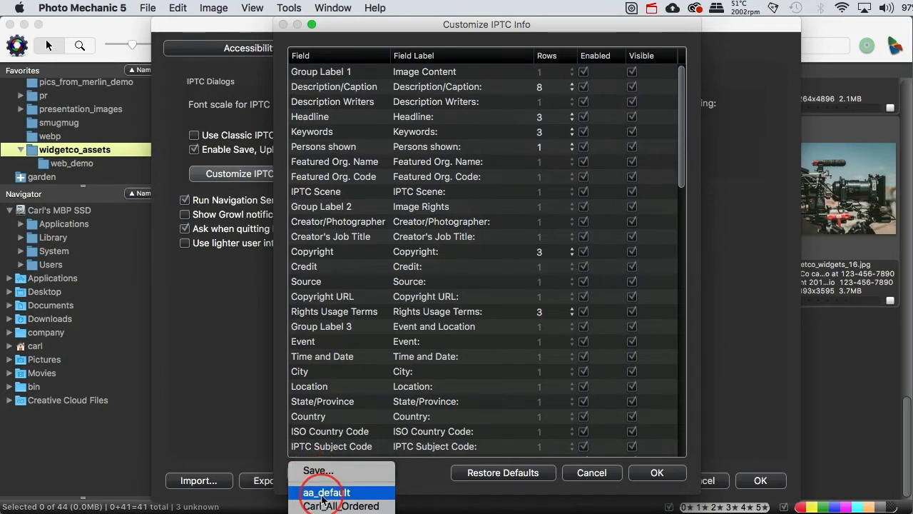
Step: Load aa_default, then save the field layout over the existing aa_default snapshot
click(326, 492)
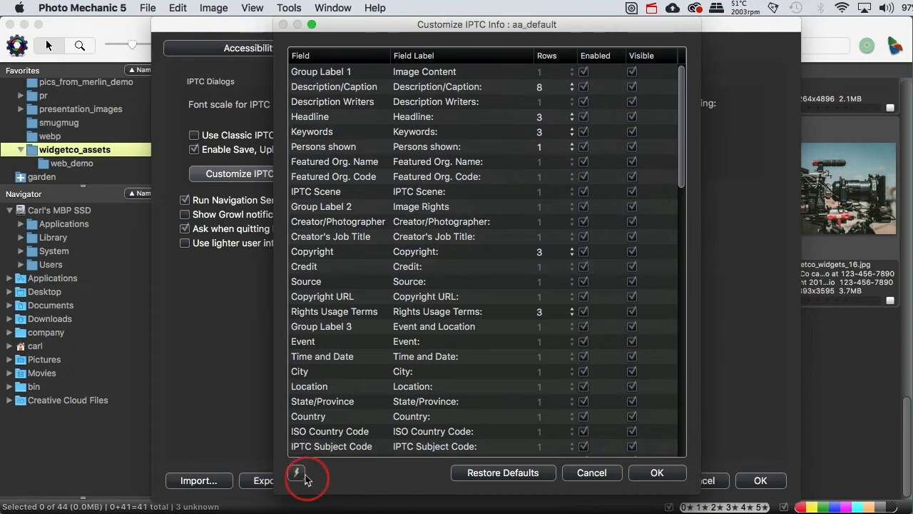
click(296, 472)
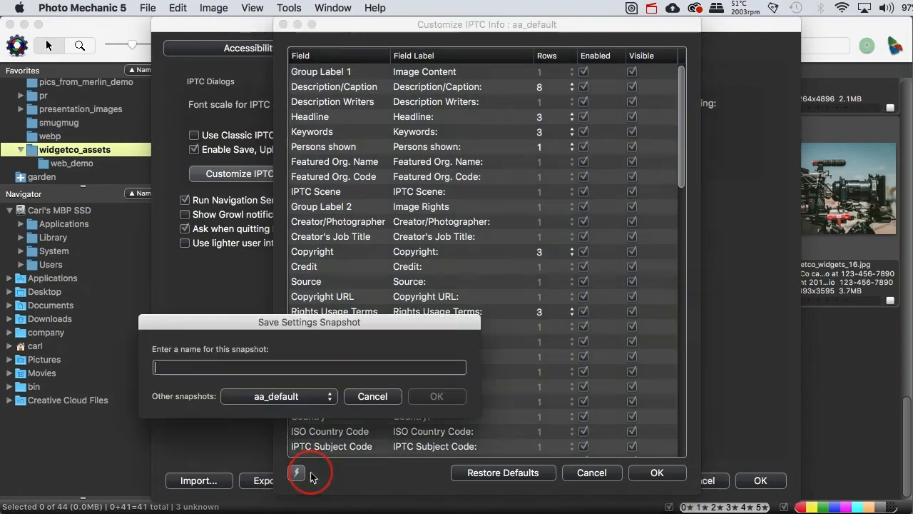
click(279, 396)
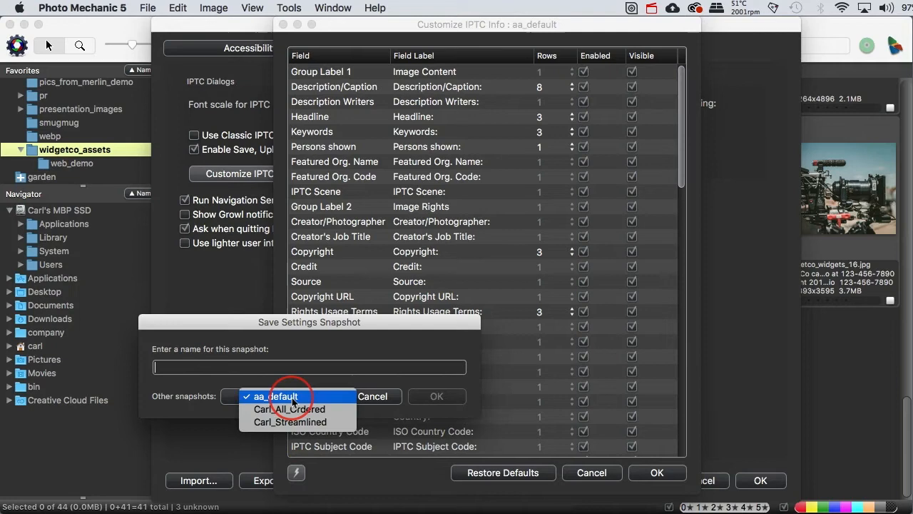
click(276, 396)
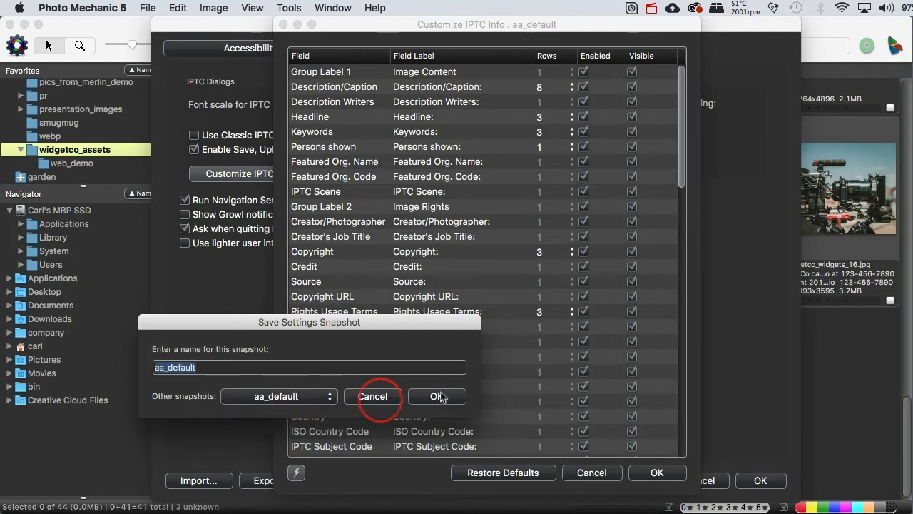
click(436, 396)
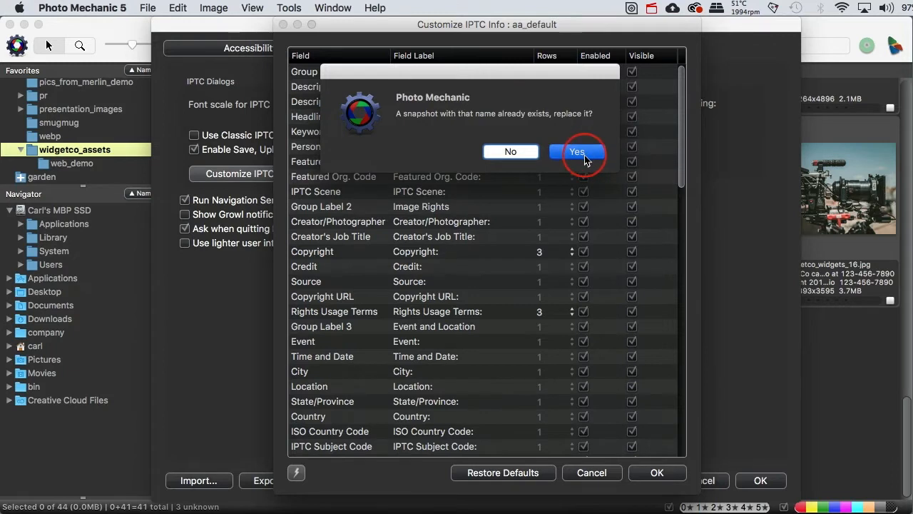
click(578, 151)
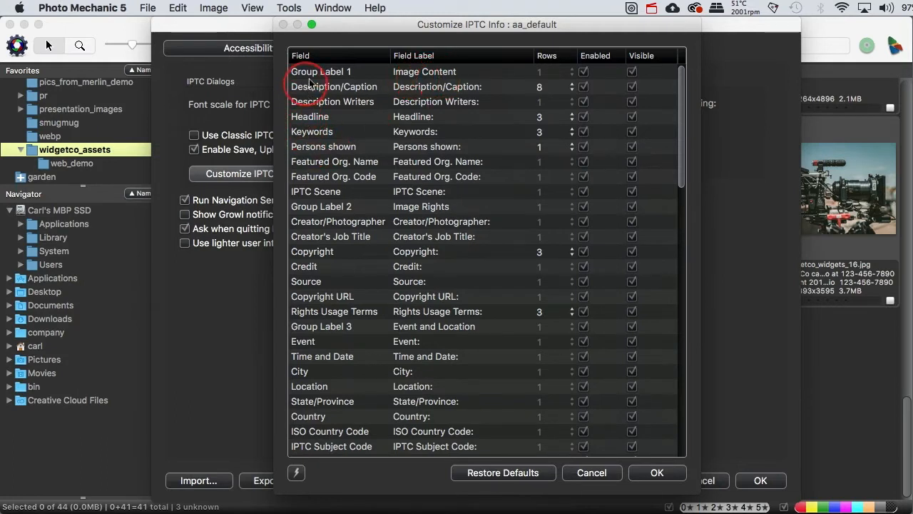
mouse_move(303, 376)
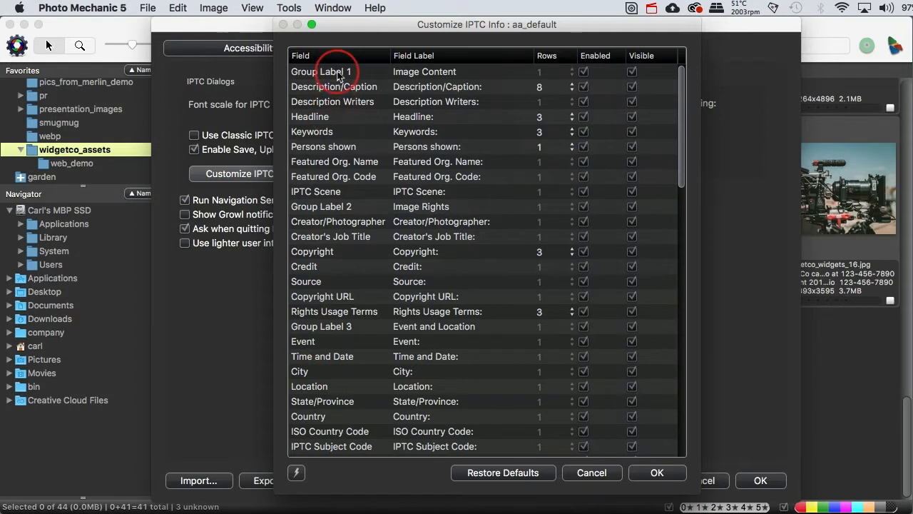
click(335, 71)
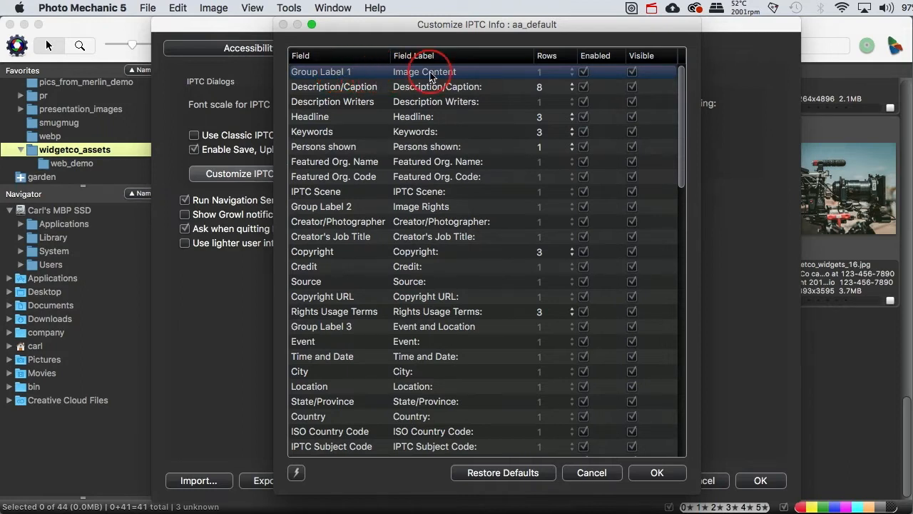
double_click(424, 71)
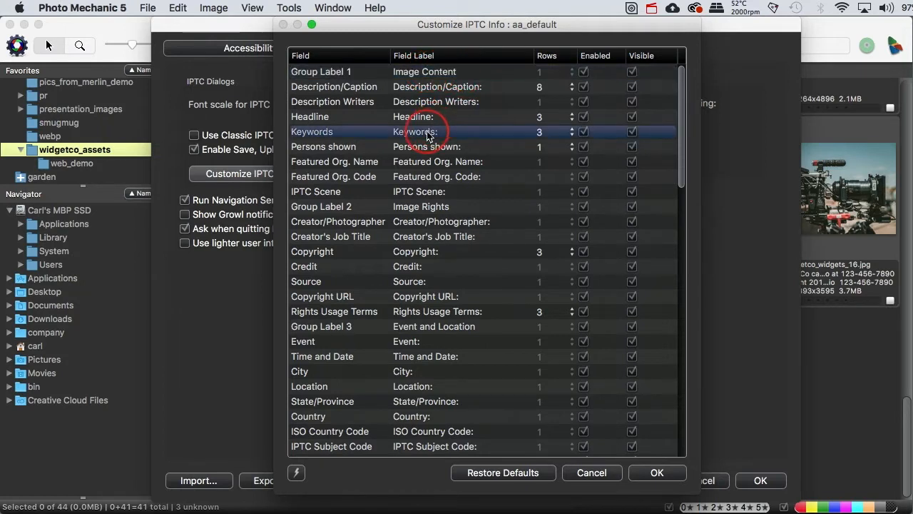
double_click(437, 132)
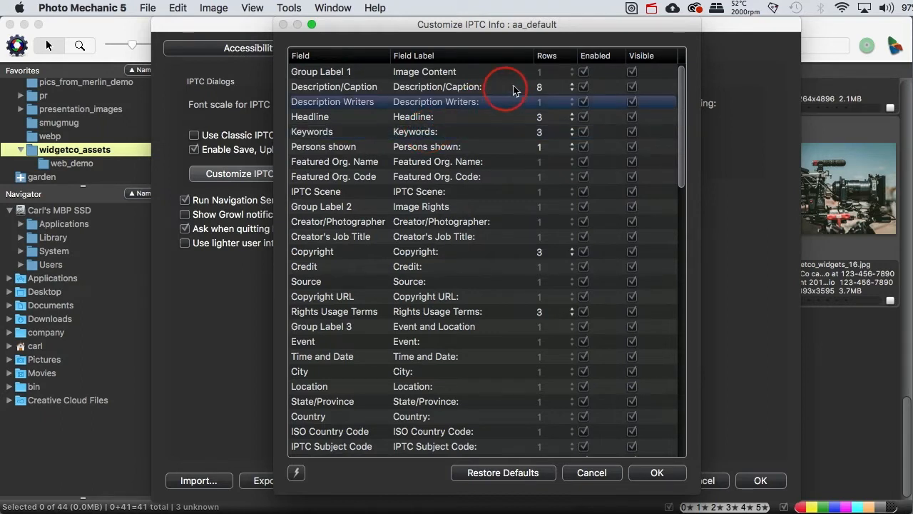
click(570, 86)
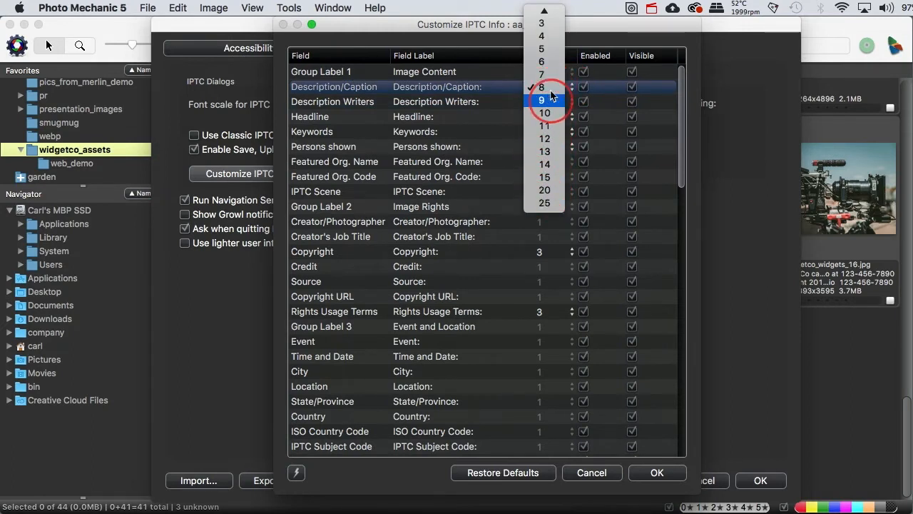
click(541, 86)
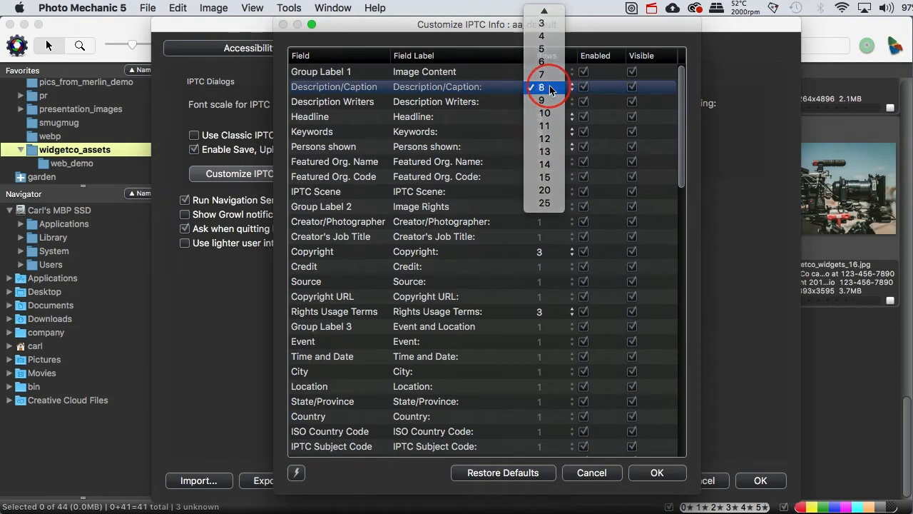
click(542, 87)
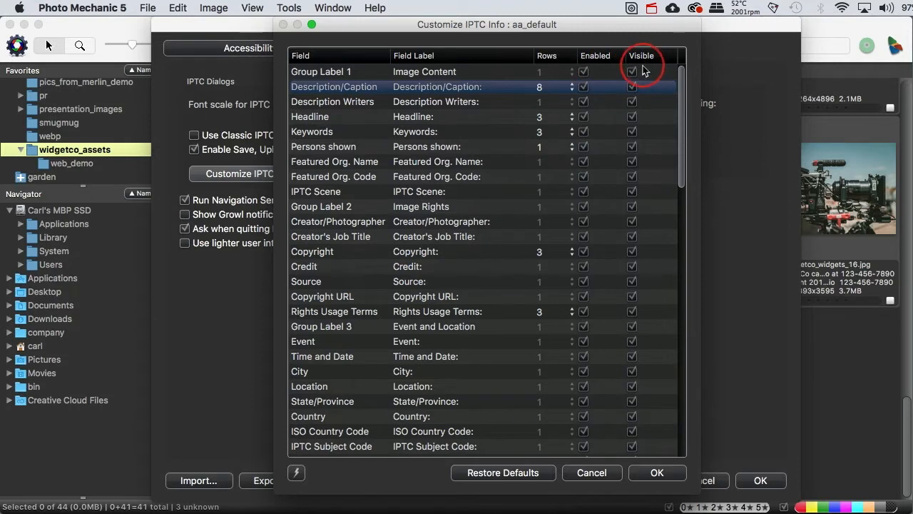
click(631, 71)
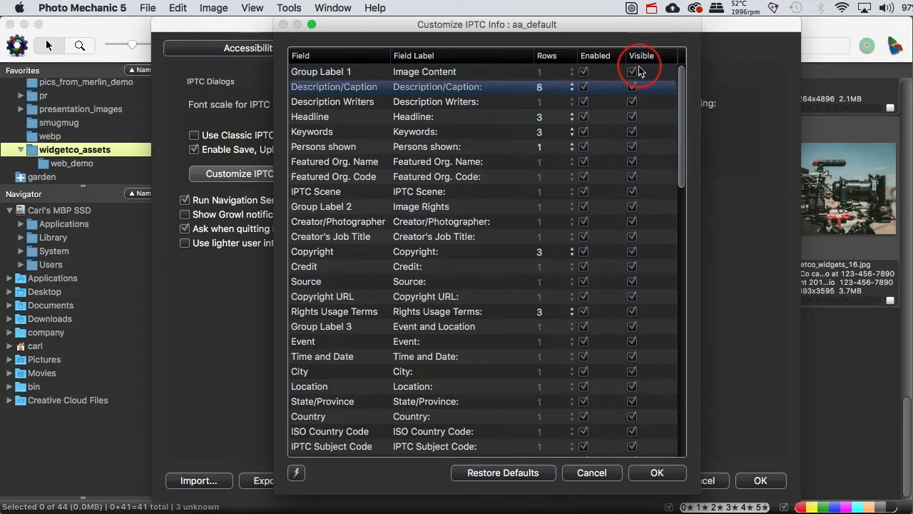
click(632, 71)
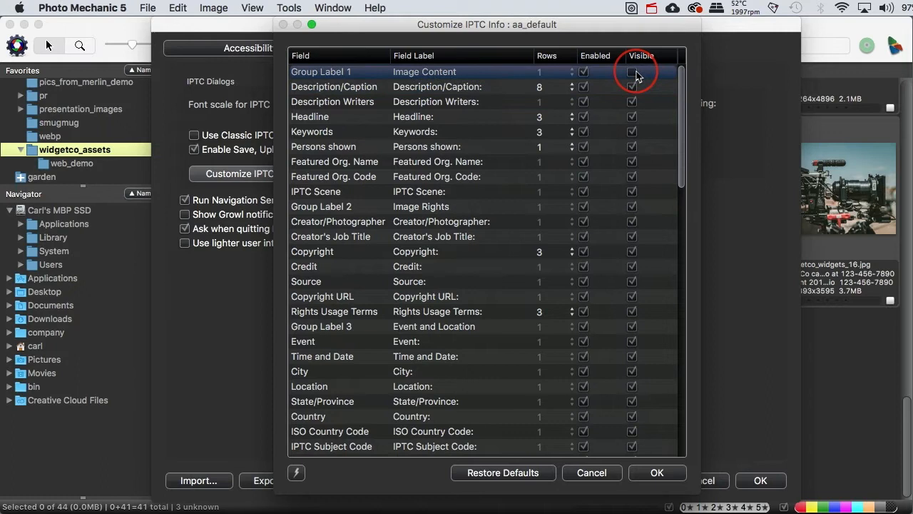
click(631, 71)
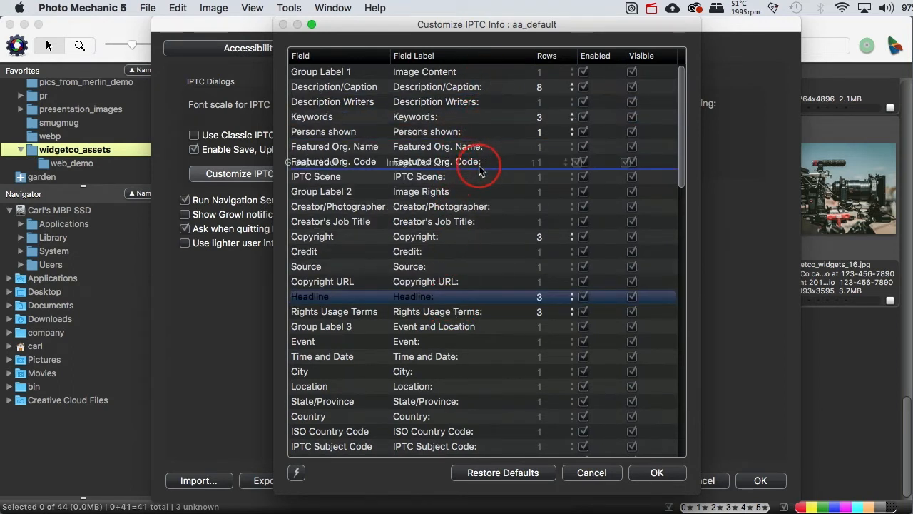
Step: Scroll the IPTC field list to place Headline and the Image Content group
scroll(down, 3)
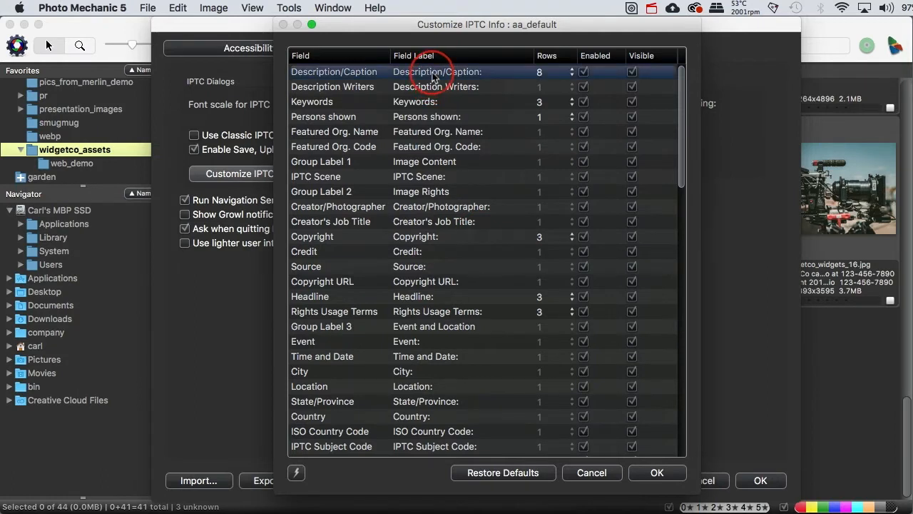
mouse_move(432, 91)
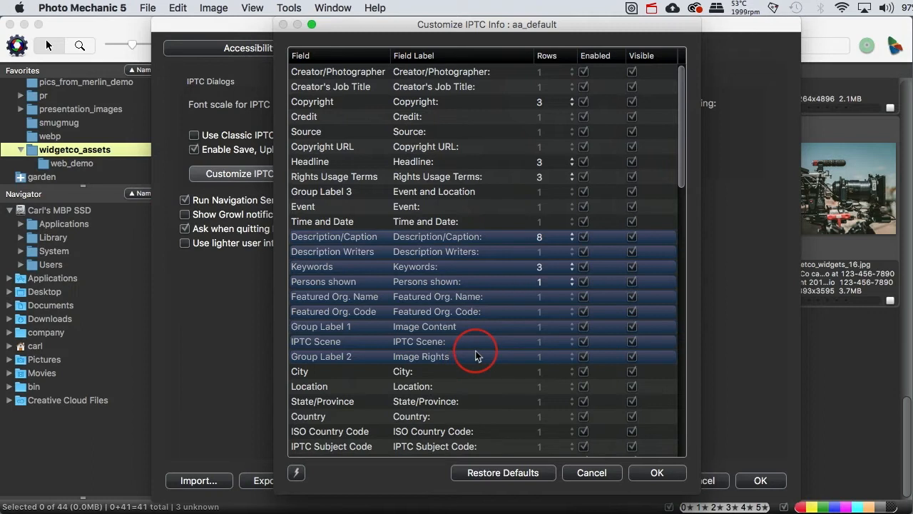
mouse_move(557, 416)
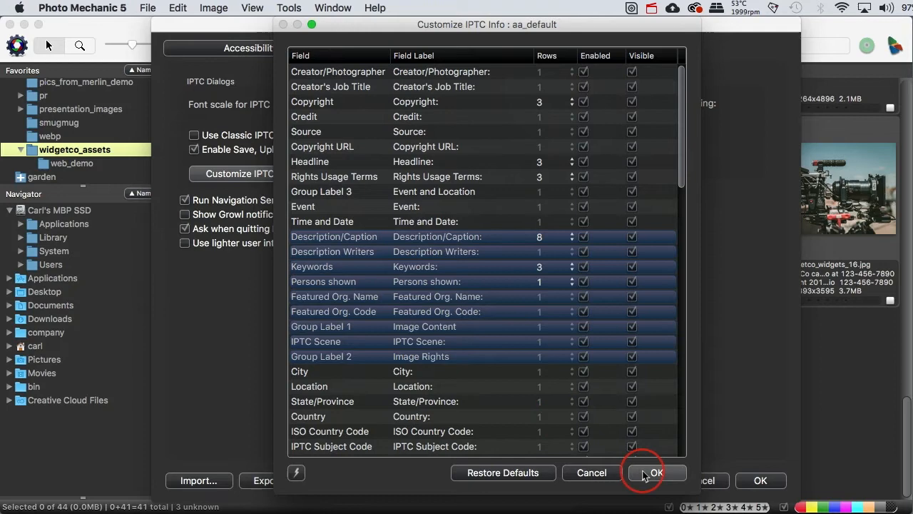
Step: Apply the reordered layout, then load and accept the Carl_All_Ordered snapshot
click(655, 472)
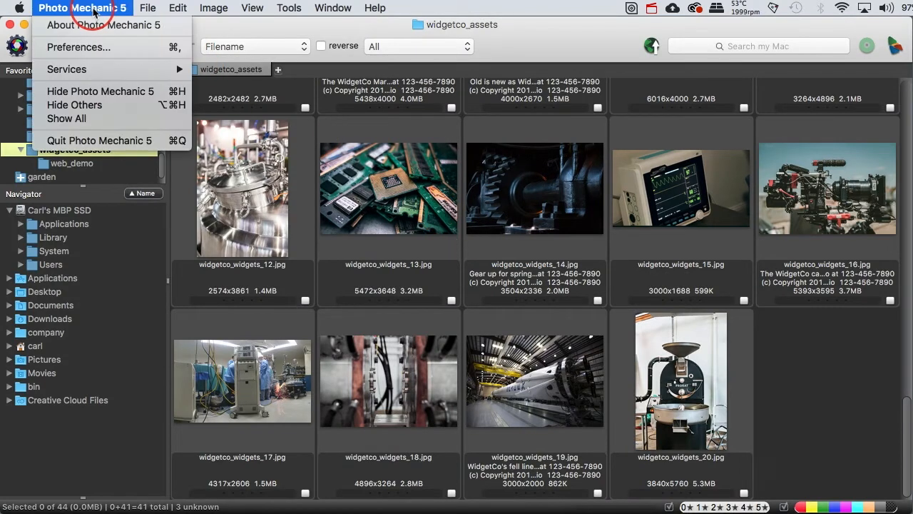
click(79, 47)
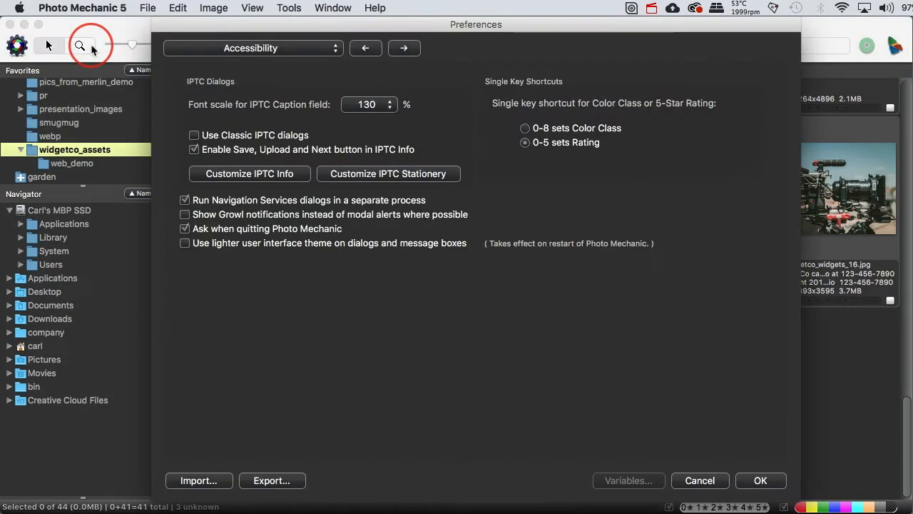
click(249, 174)
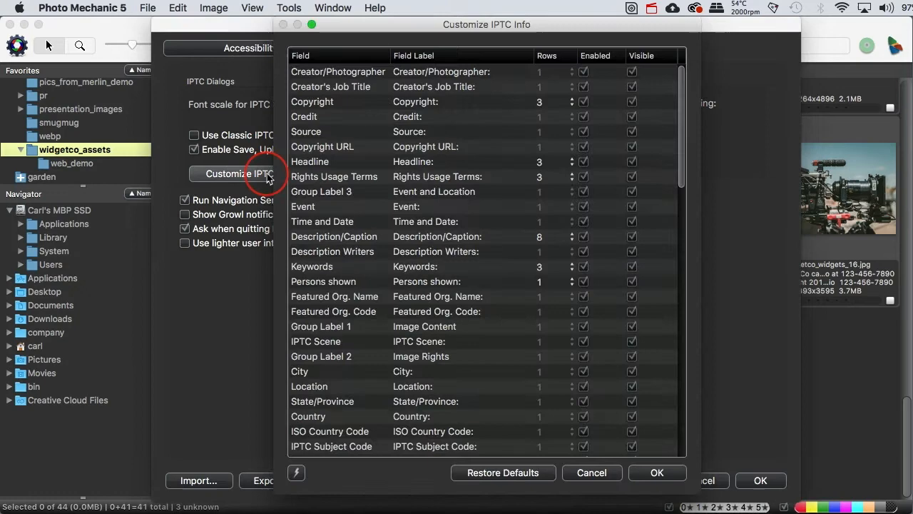
scroll(down, 3)
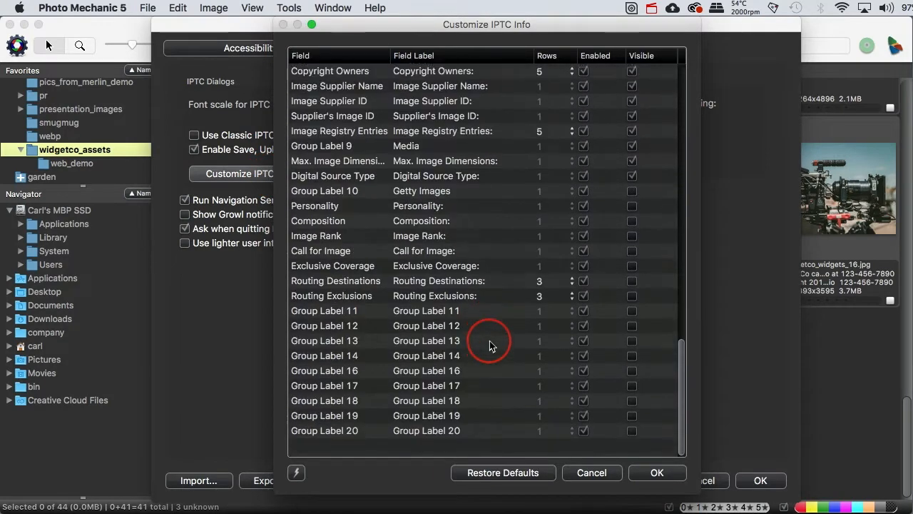
click(296, 472)
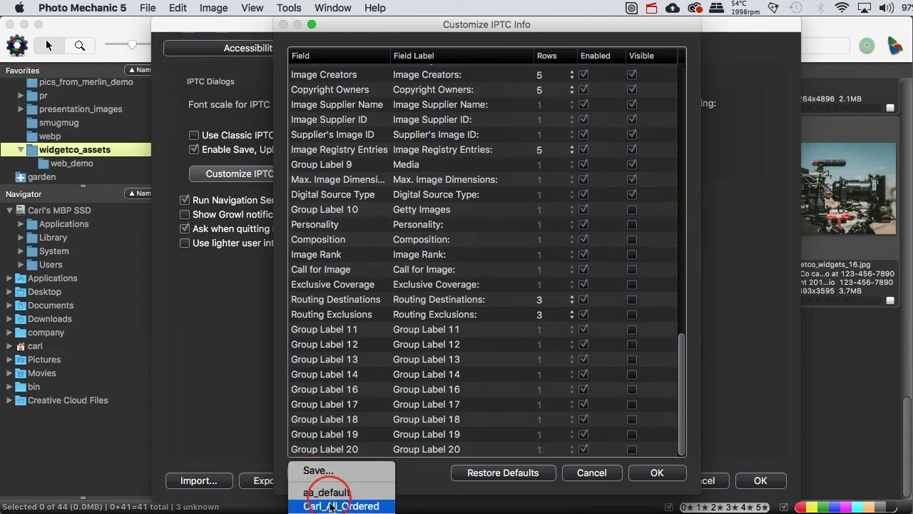
click(342, 506)
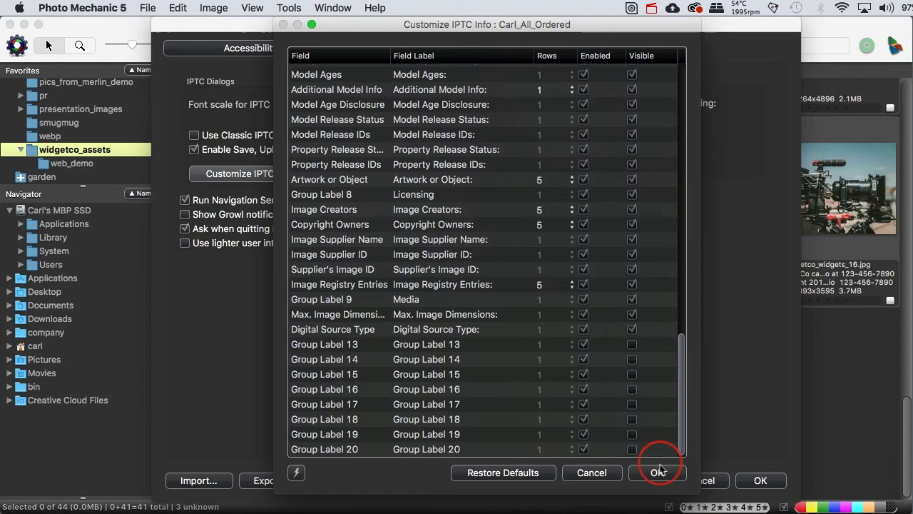
click(658, 472)
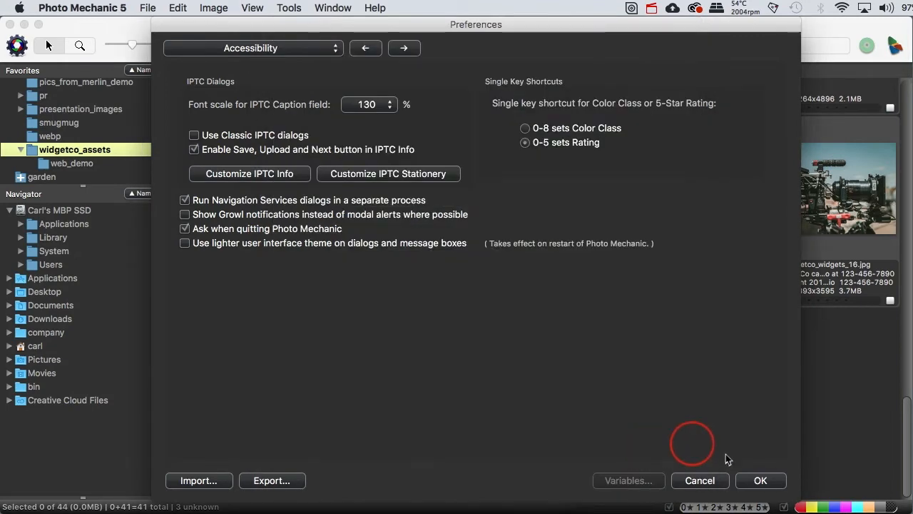
Step: Close Preferences, keeping the 130% caption font scale
click(700, 480)
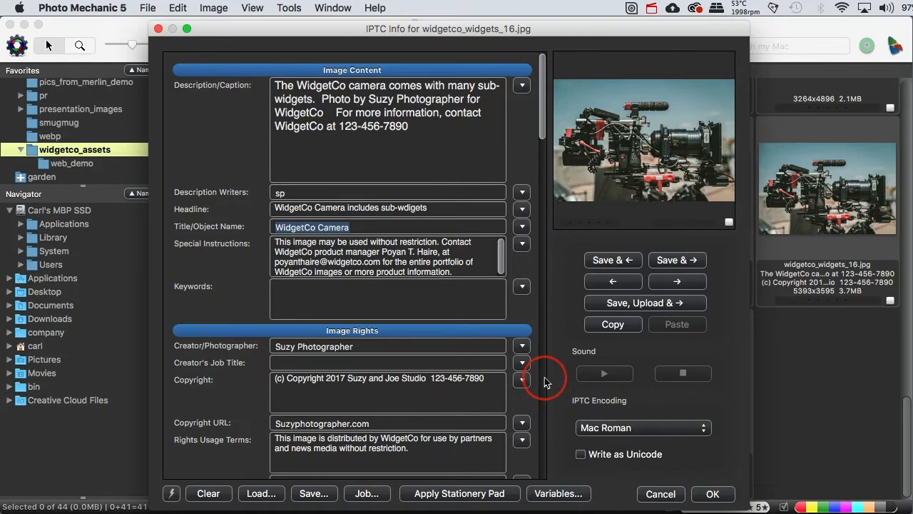
scroll(down, 3)
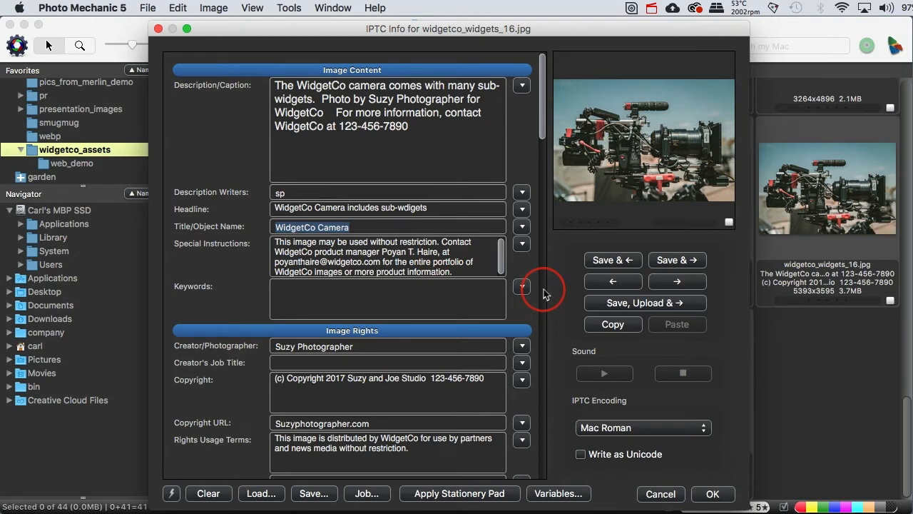
scroll(down, 3)
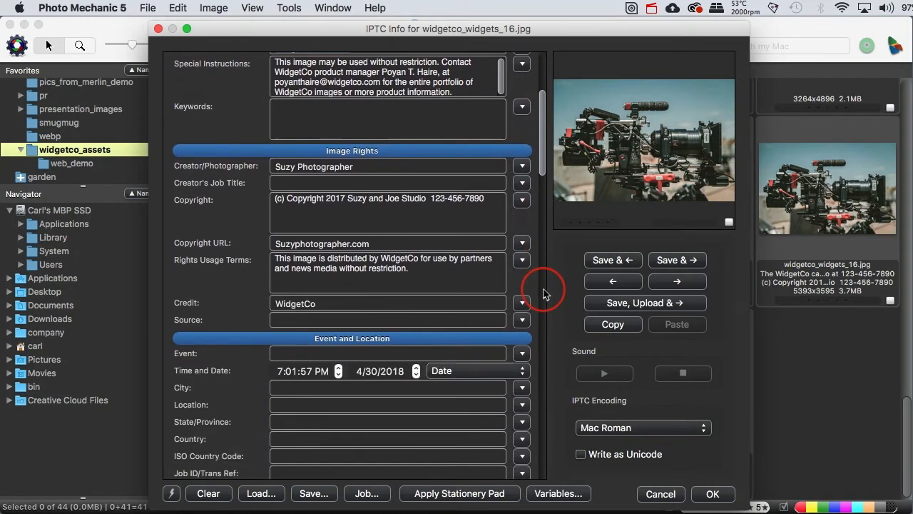
scroll(down, 3)
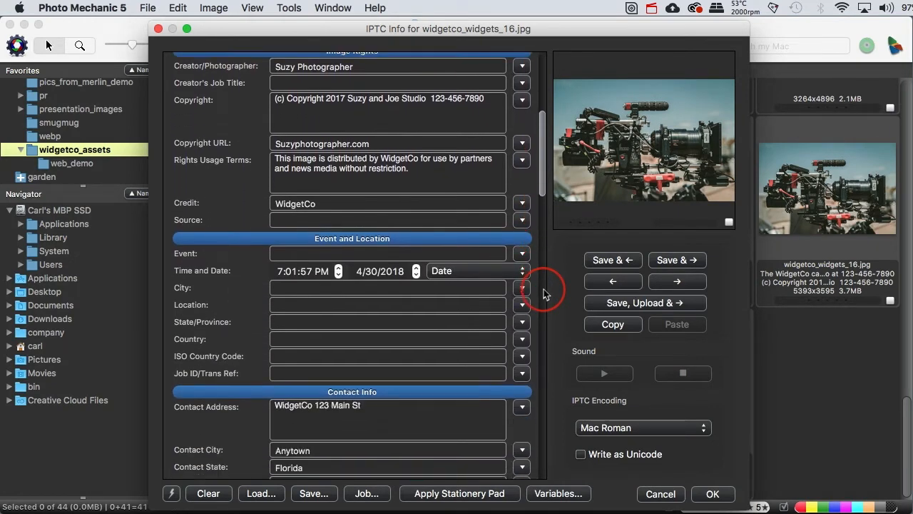
scroll(down, 3)
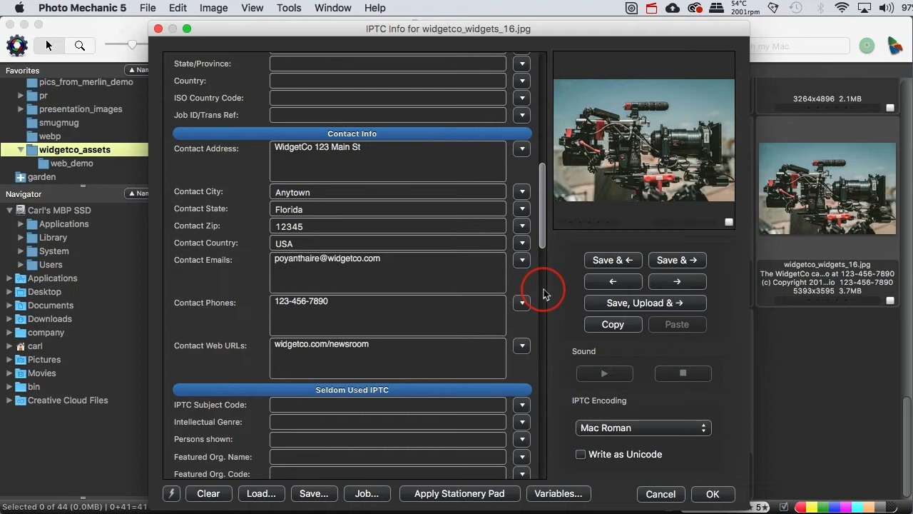
scroll(down, 3)
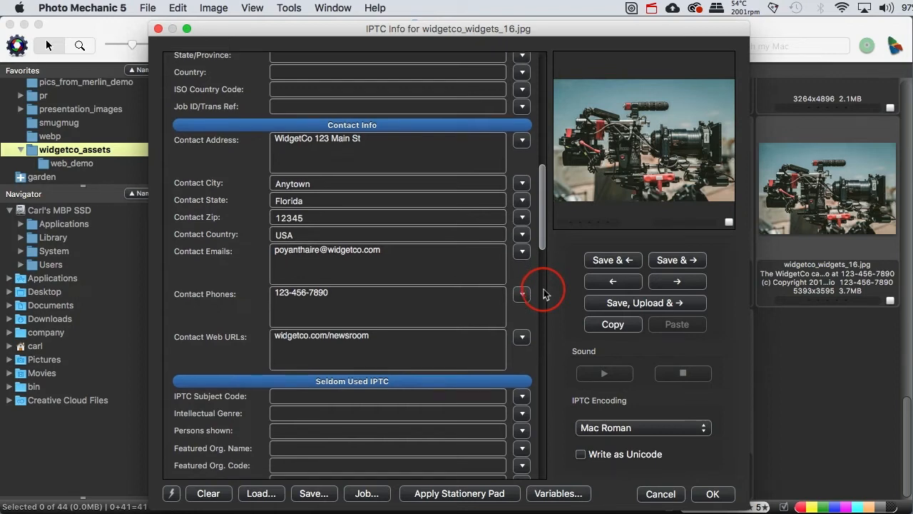
scroll(down, 3)
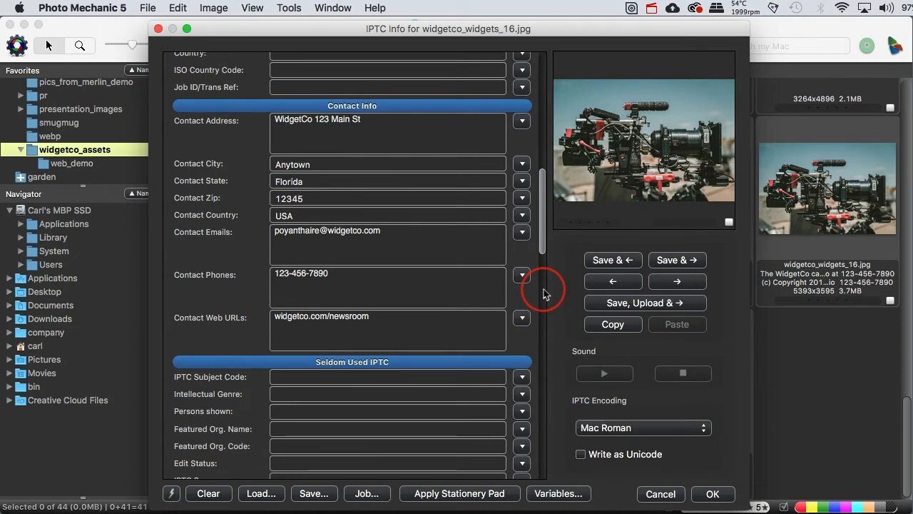
scroll(down, 3)
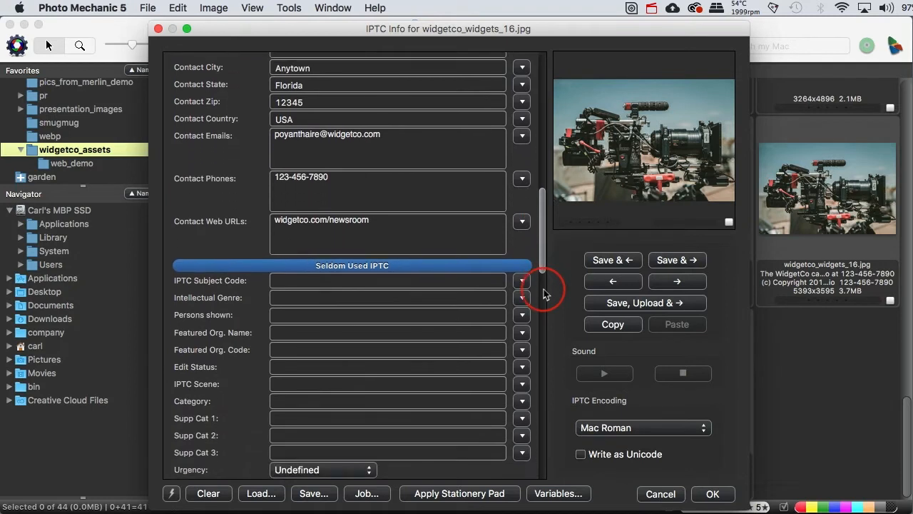
scroll(down, 3)
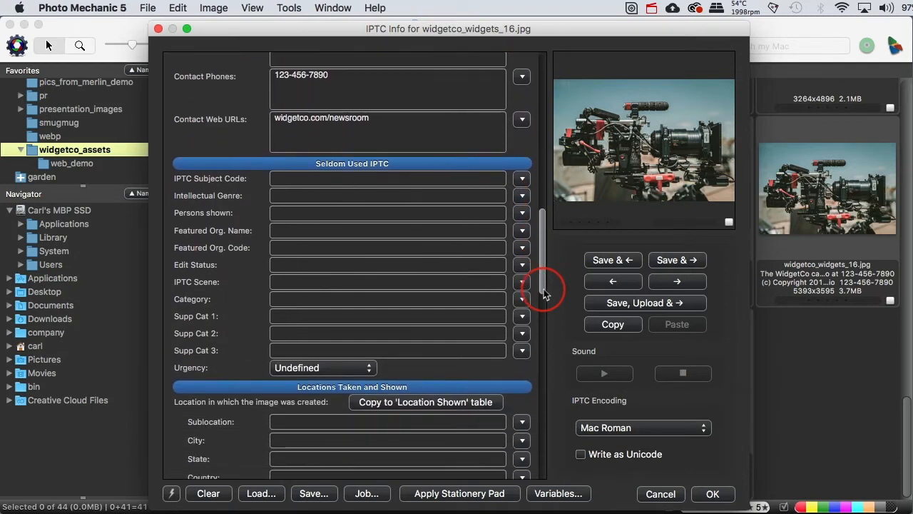
scroll(down, 3)
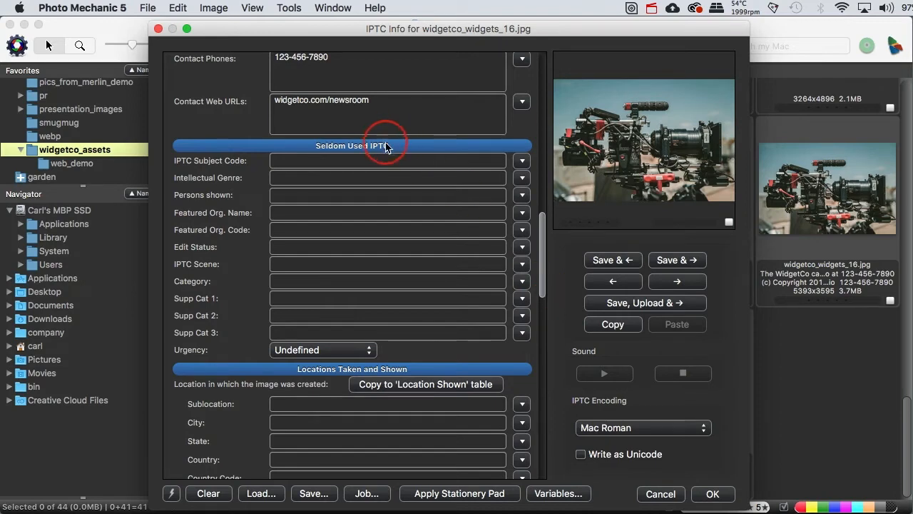
mouse_move(260, 150)
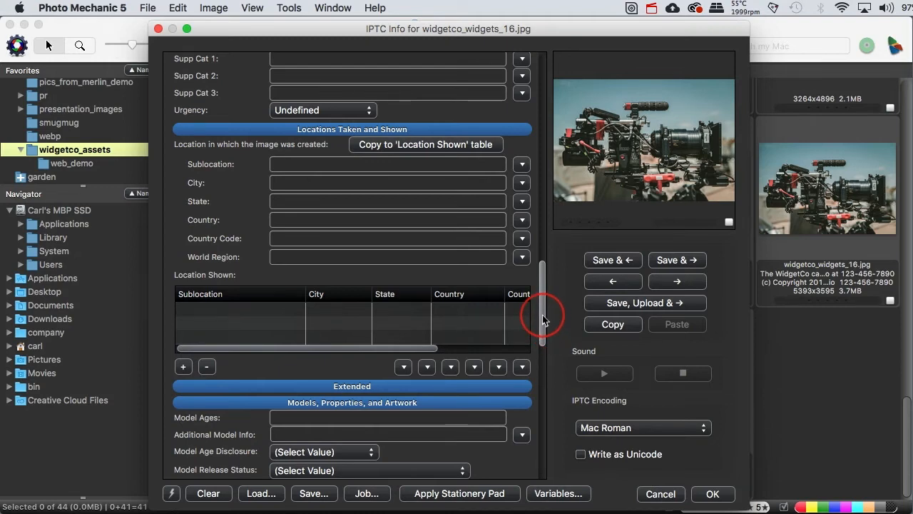
scroll(down, 3)
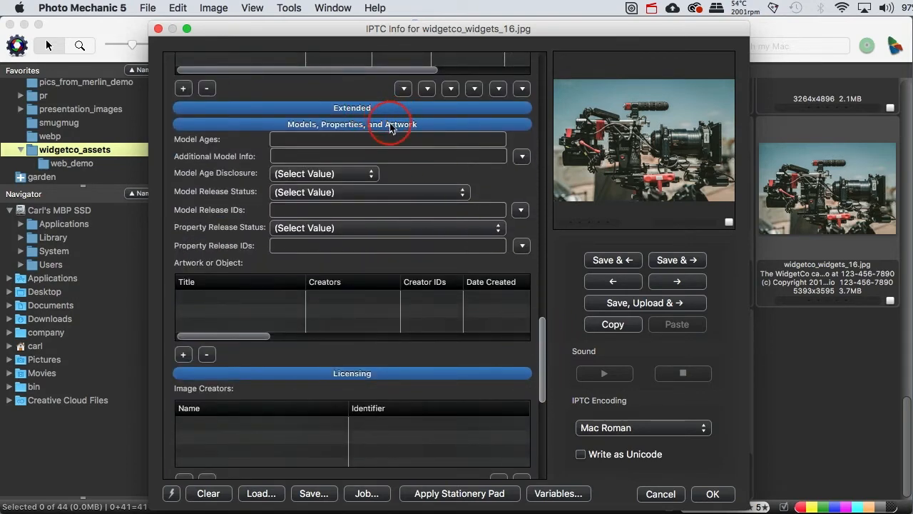
mouse_move(518, 302)
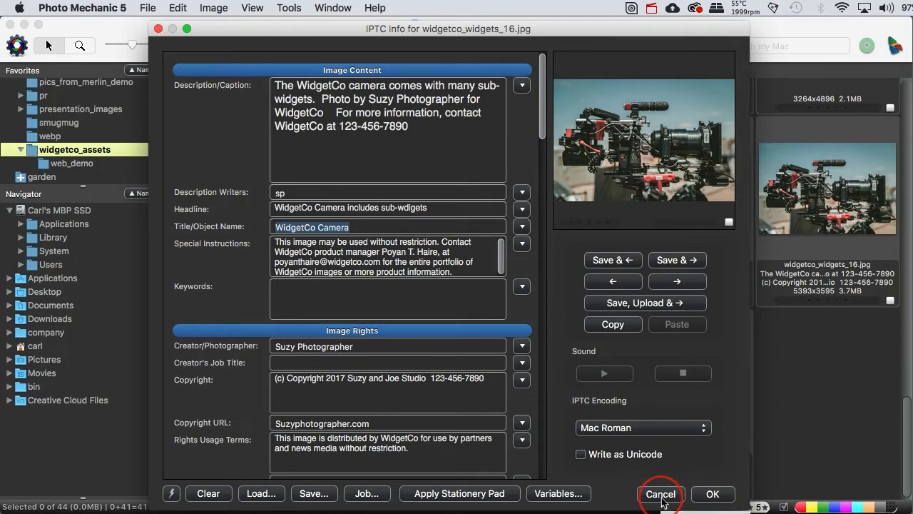
Step: Cancel the image's IPTC Info and open the IPTC Stationery Pad
click(660, 493)
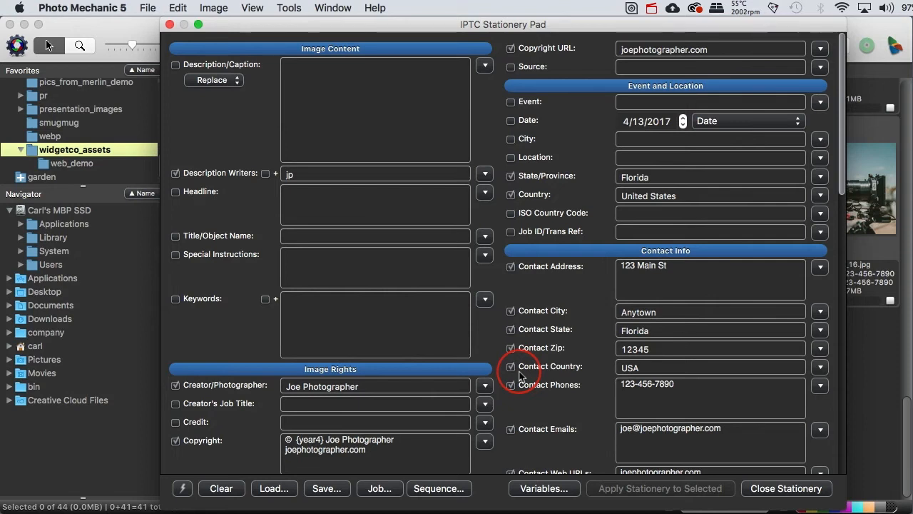
click(374, 64)
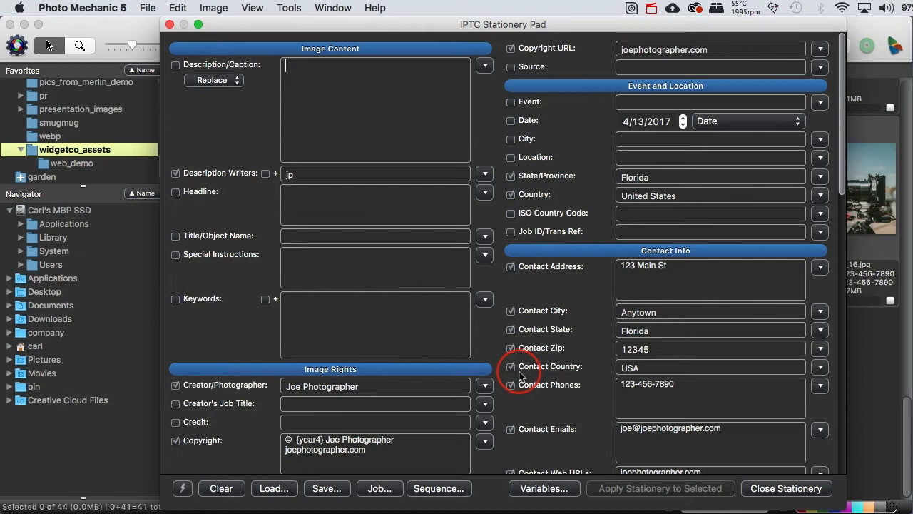
mouse_move(860, 189)
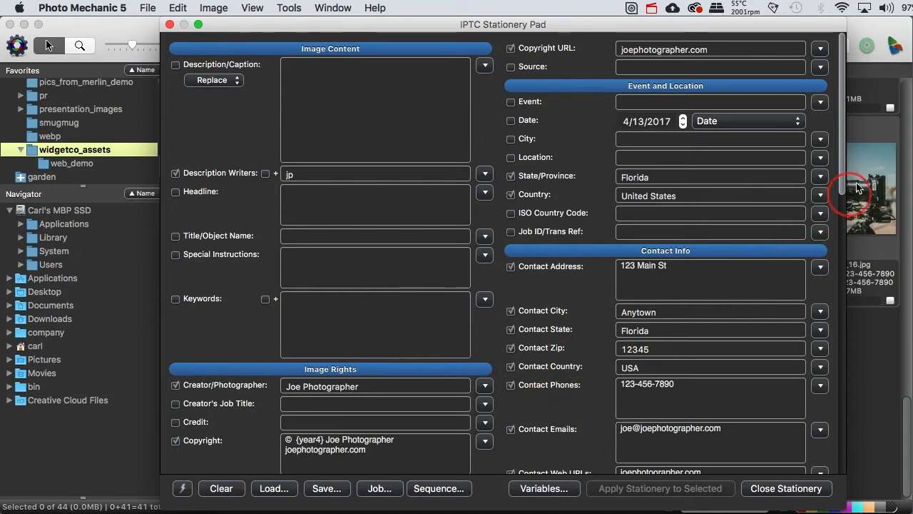
mouse_move(845, 171)
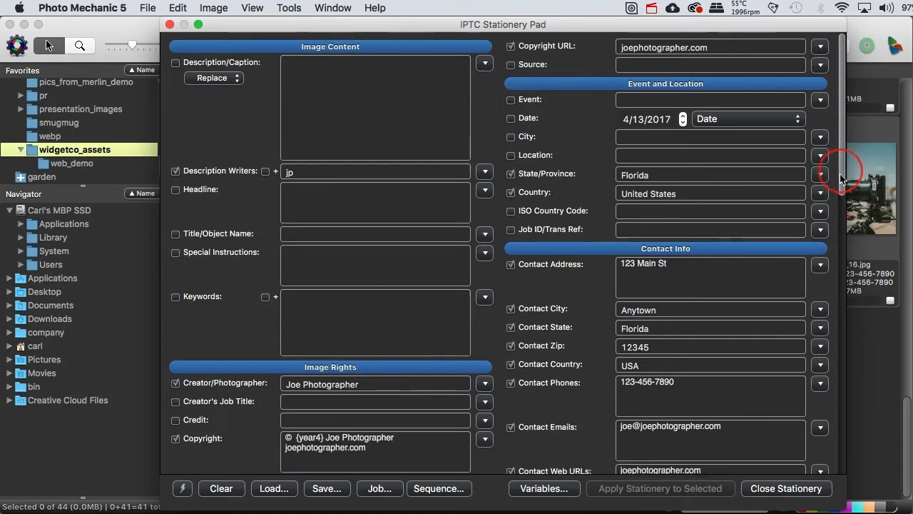
scroll(down, 3)
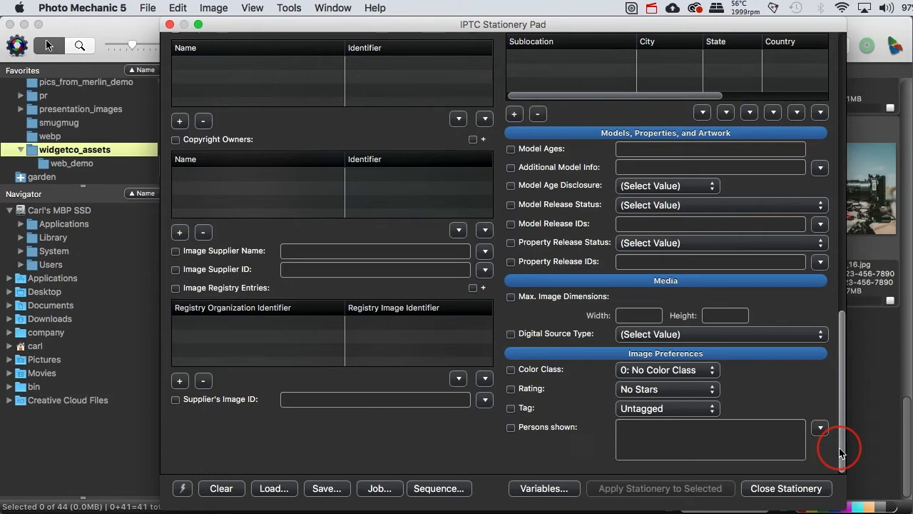
mouse_move(849, 453)
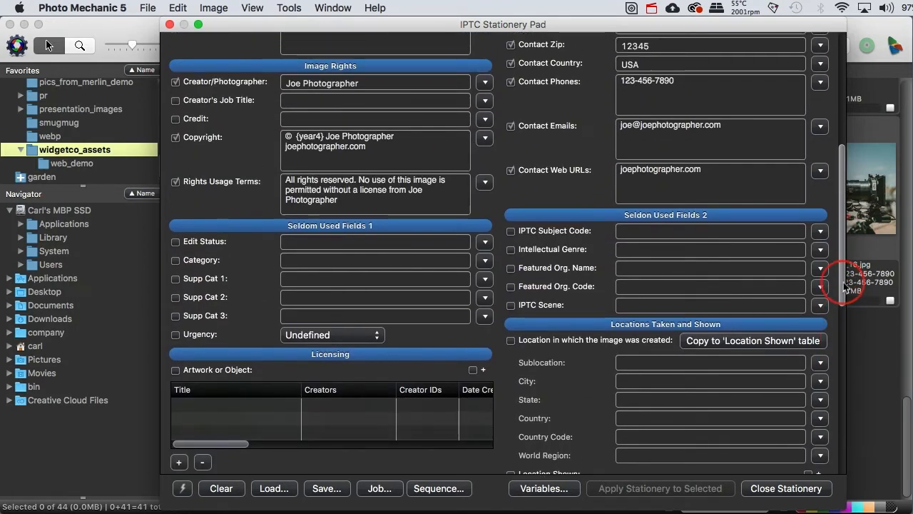
scroll(down, 3)
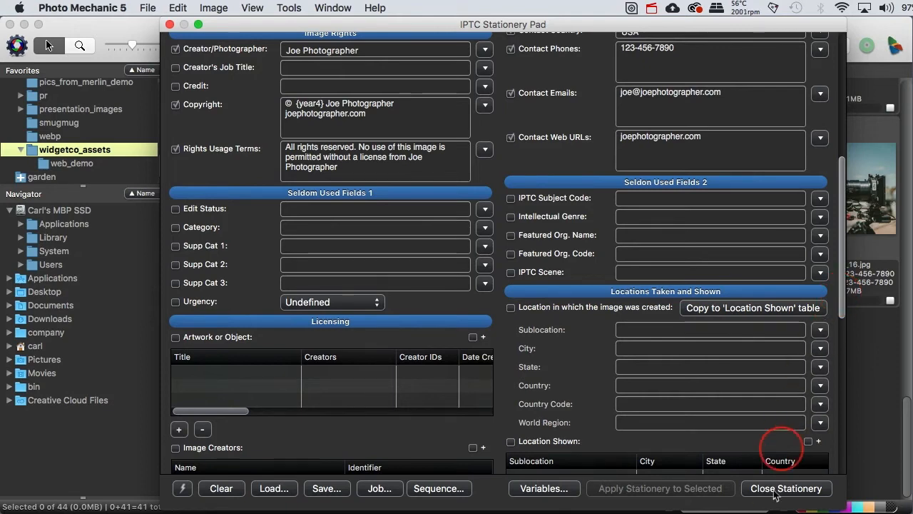
Step: Close the Stationery Pad and open Customize IPTC Stationery from Accessibility preferences
click(786, 488)
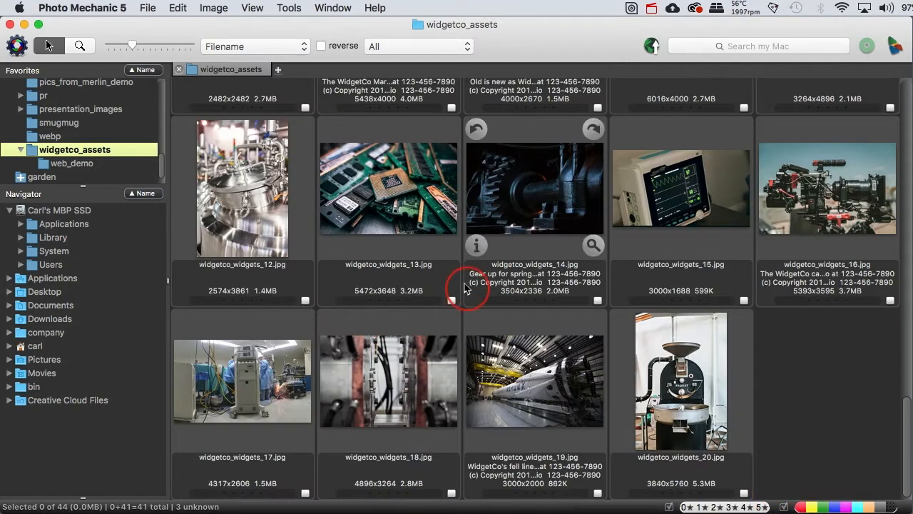
click(82, 8)
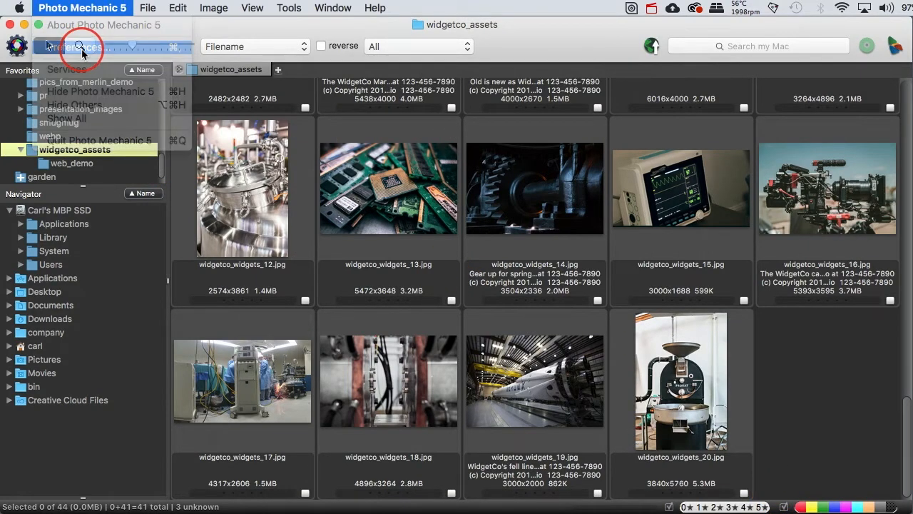
click(77, 47)
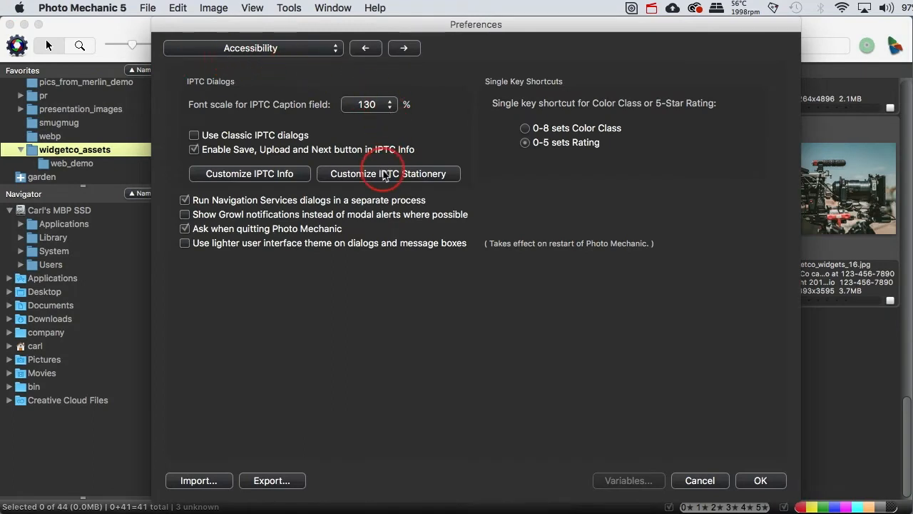
click(388, 174)
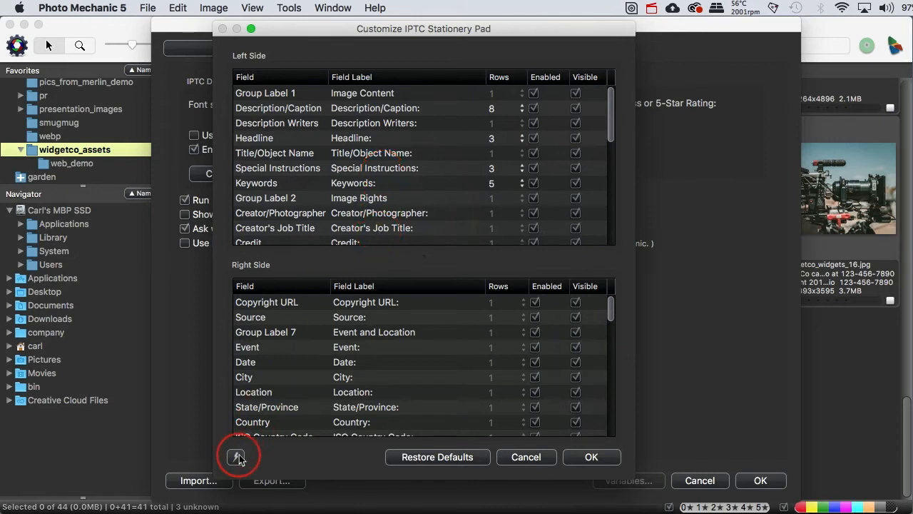
Step: Move Special Instructions, Keywords, Group Label 2 and Creator/Photographer to the Right Side
click(237, 457)
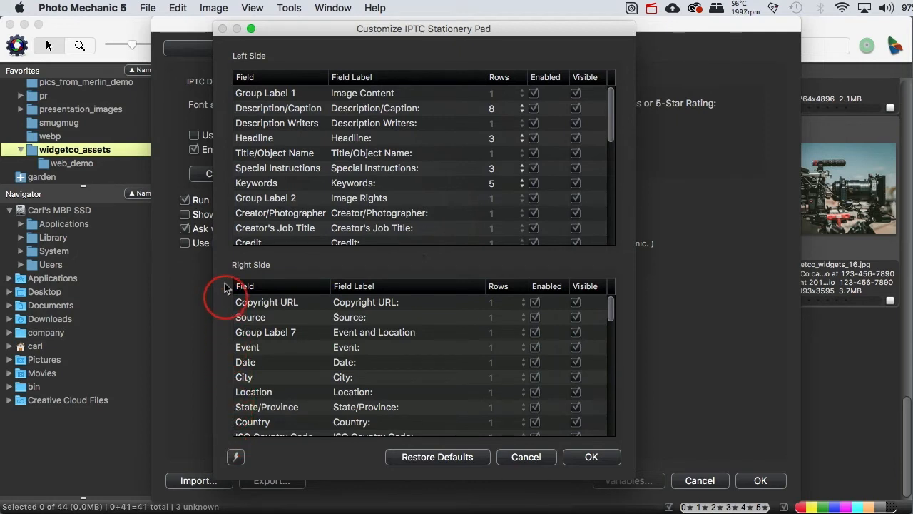
mouse_move(227, 198)
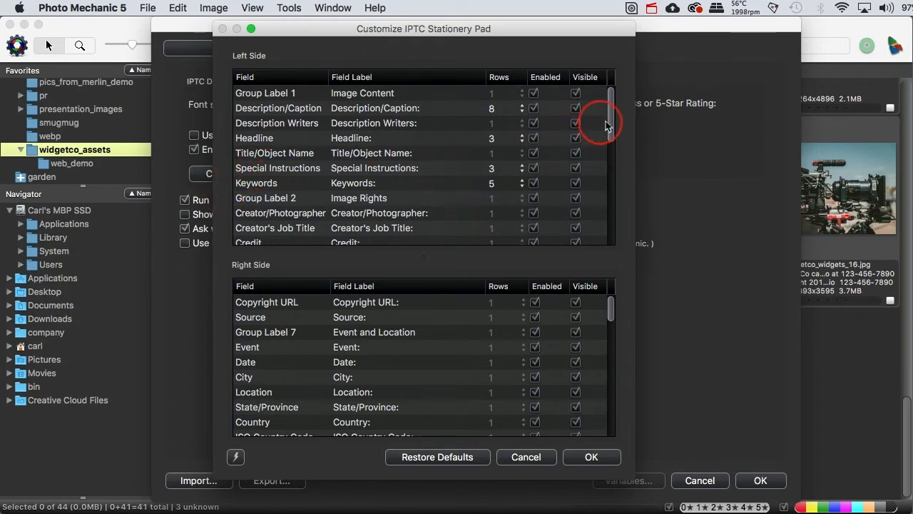
mouse_move(420, 218)
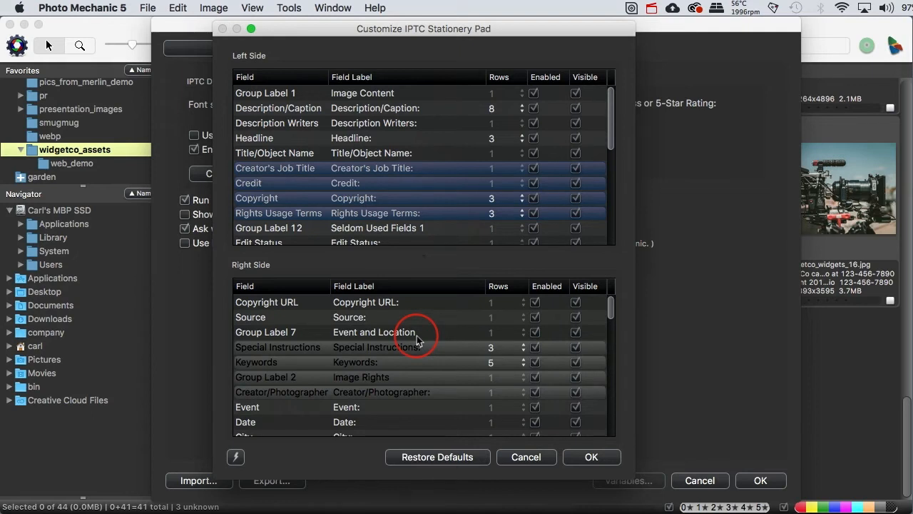
mouse_move(236, 456)
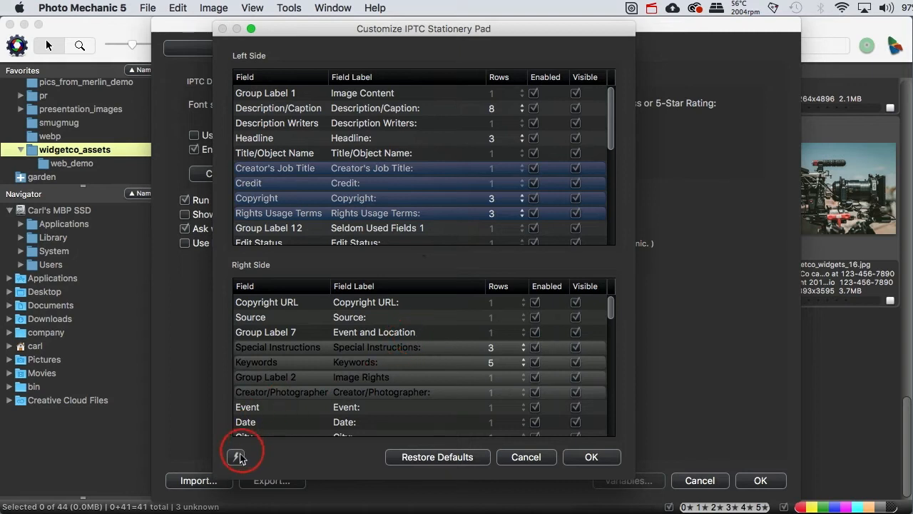
click(237, 456)
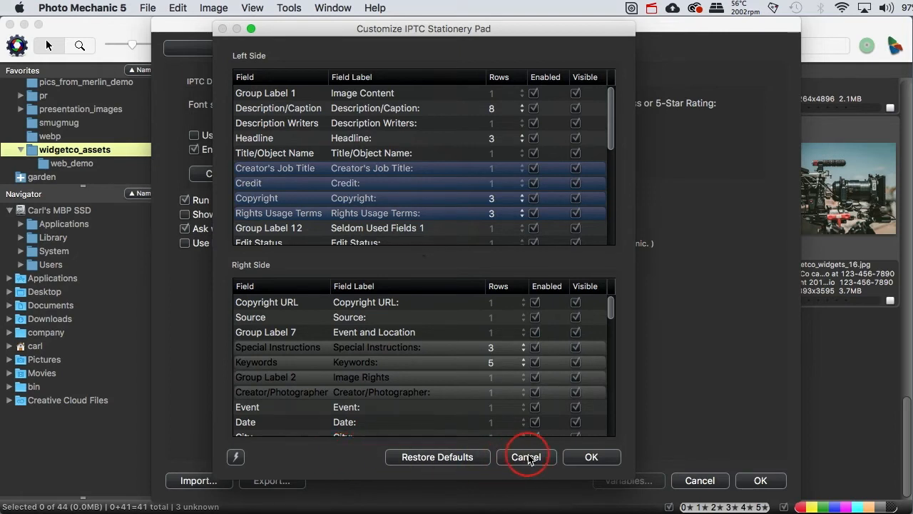
Step: Discard the Stationery Pad layout, set caption font scale to 200%, and close Preferences
click(526, 456)
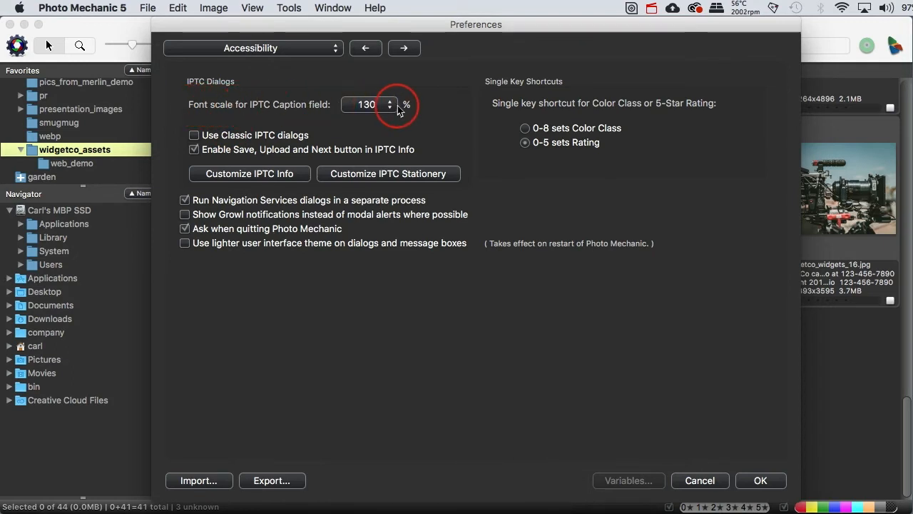
click(367, 104)
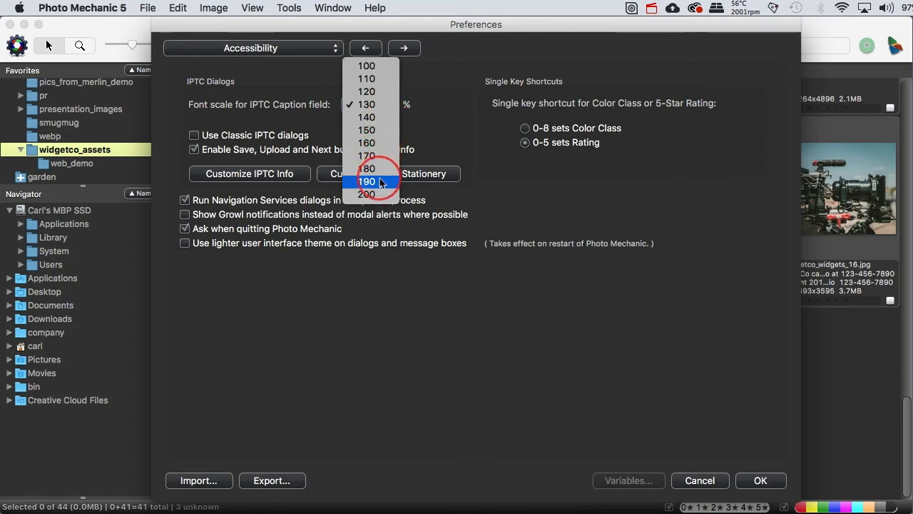
click(366, 193)
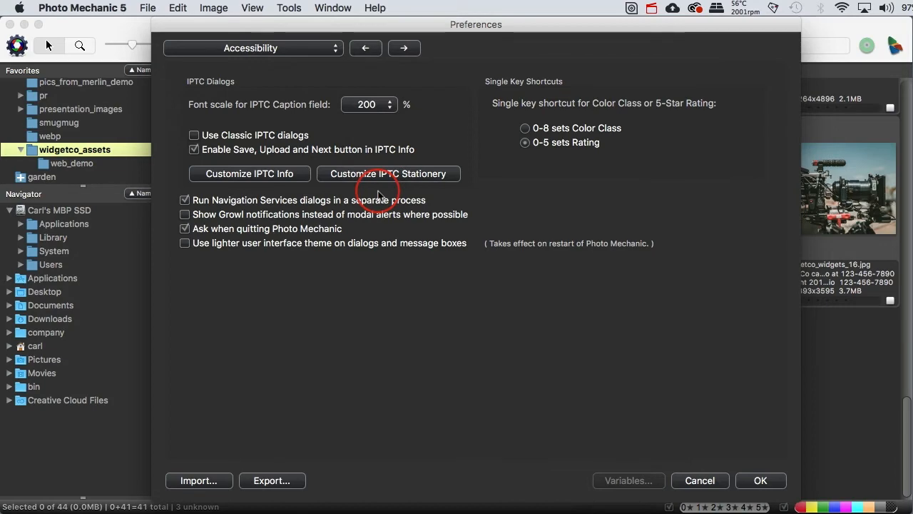
click(760, 480)
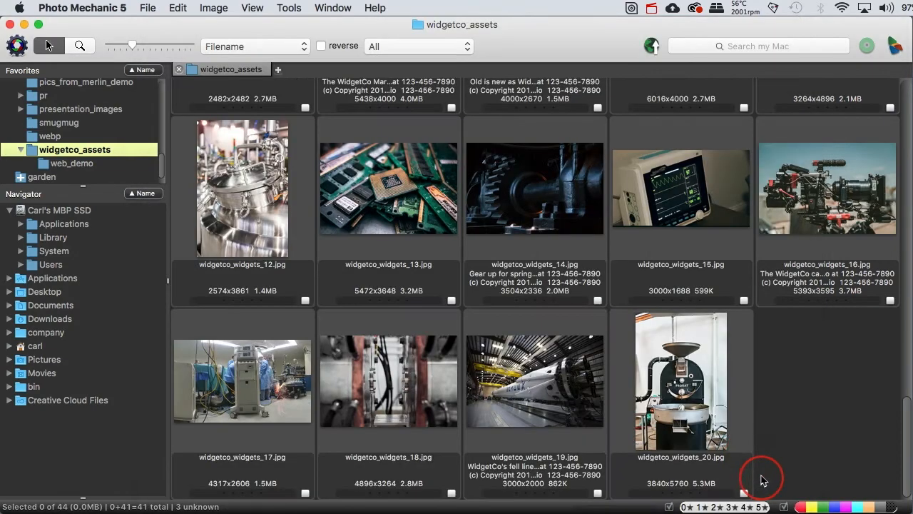
mouse_move(774, 247)
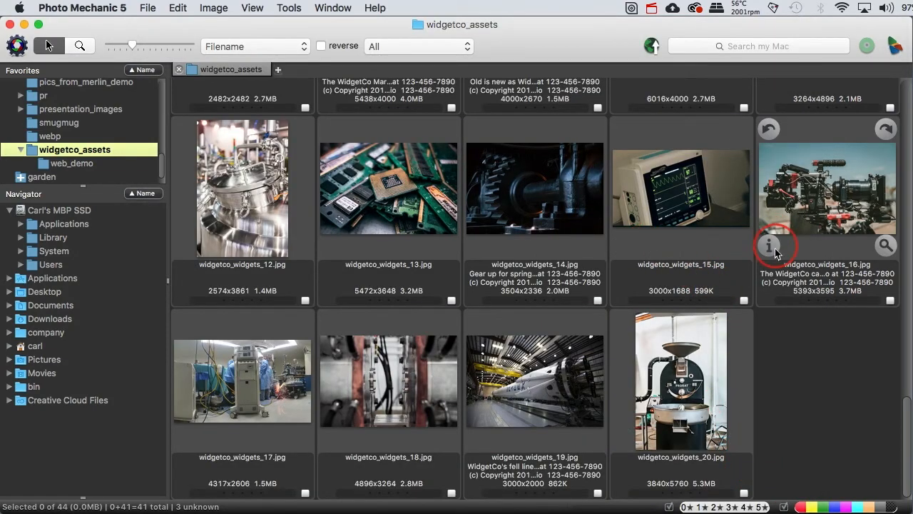
click(769, 245)
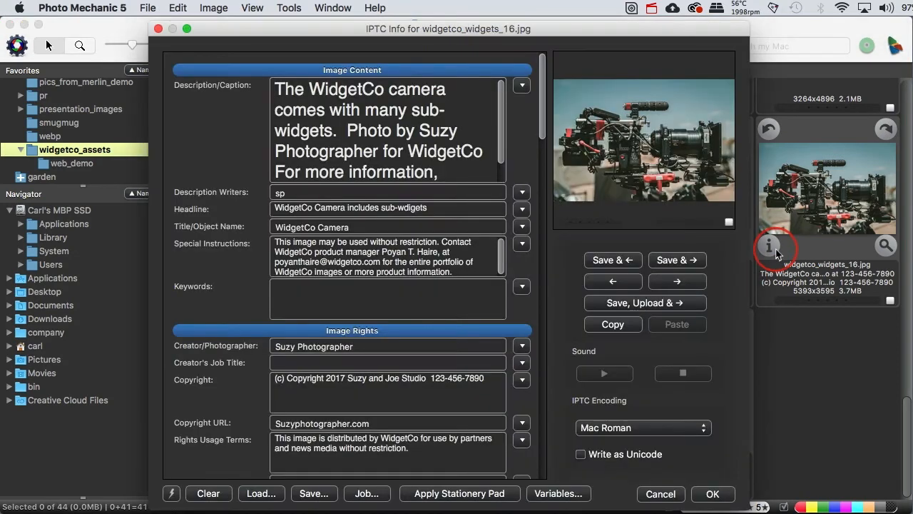
scroll(down, 3)
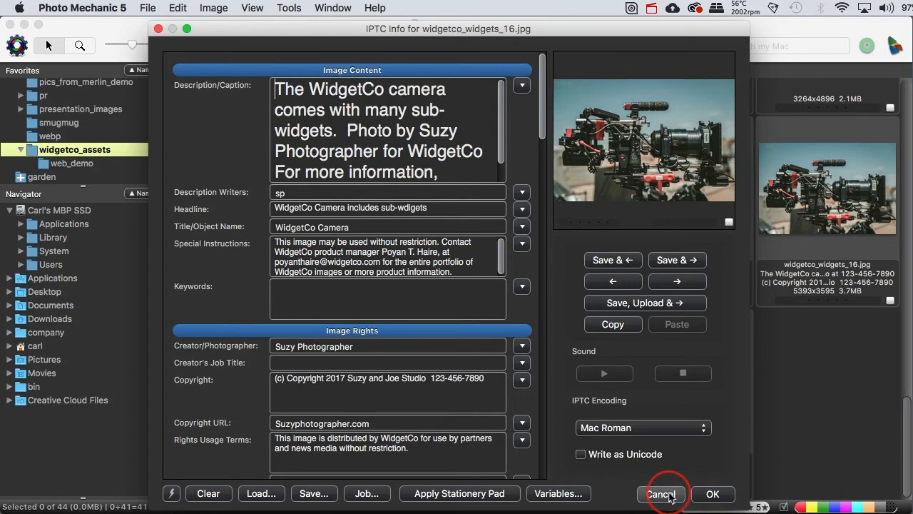
click(660, 493)
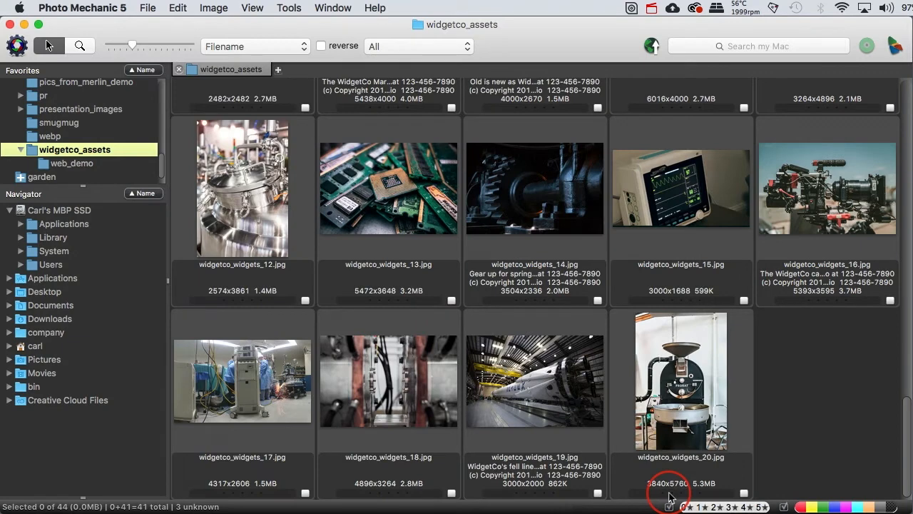
mouse_move(87, 13)
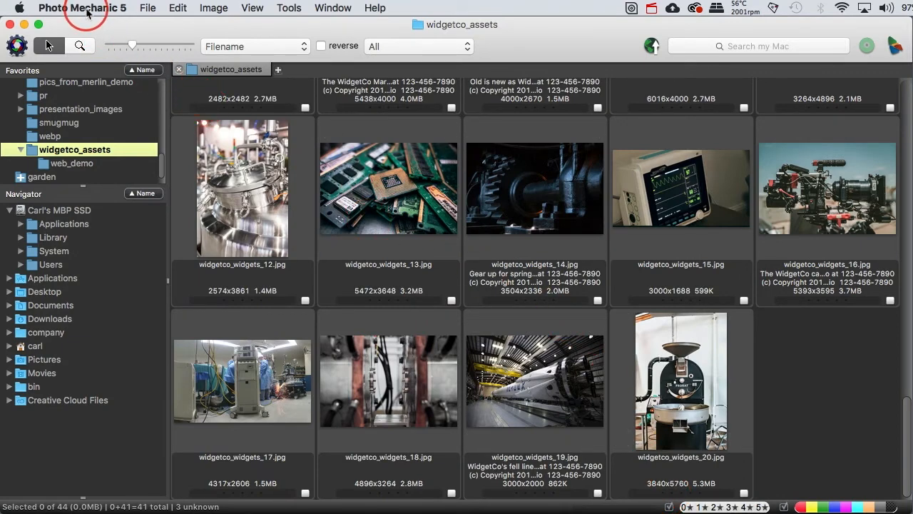
Step: Change the IPTC caption font scale from 200% to 130% in Preferences
click(82, 8)
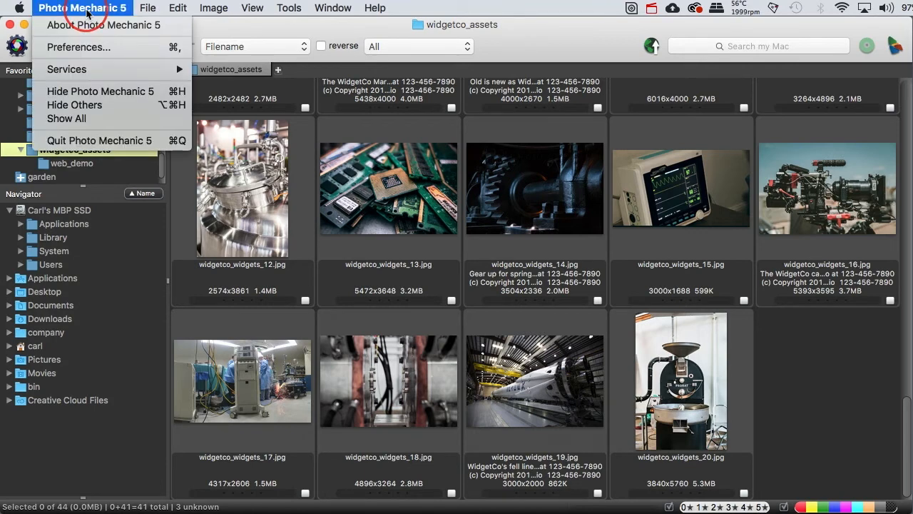
mouse_move(77, 47)
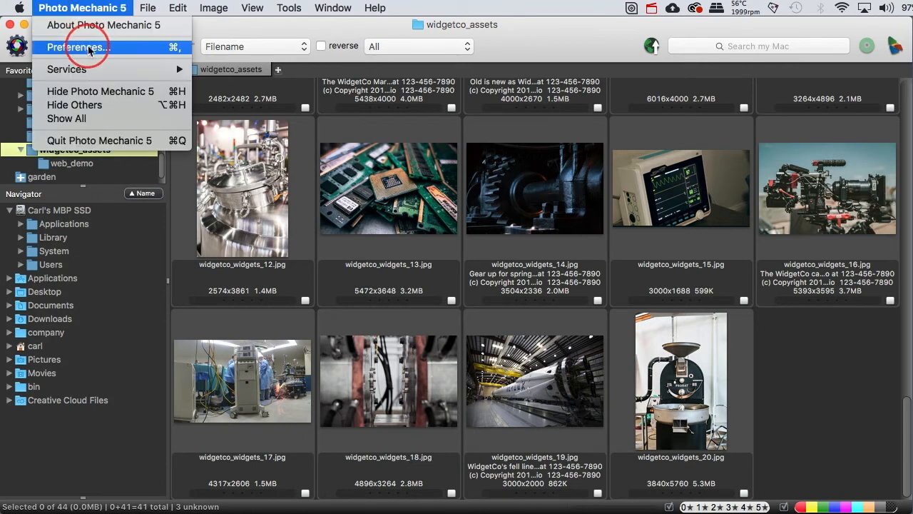
click(75, 47)
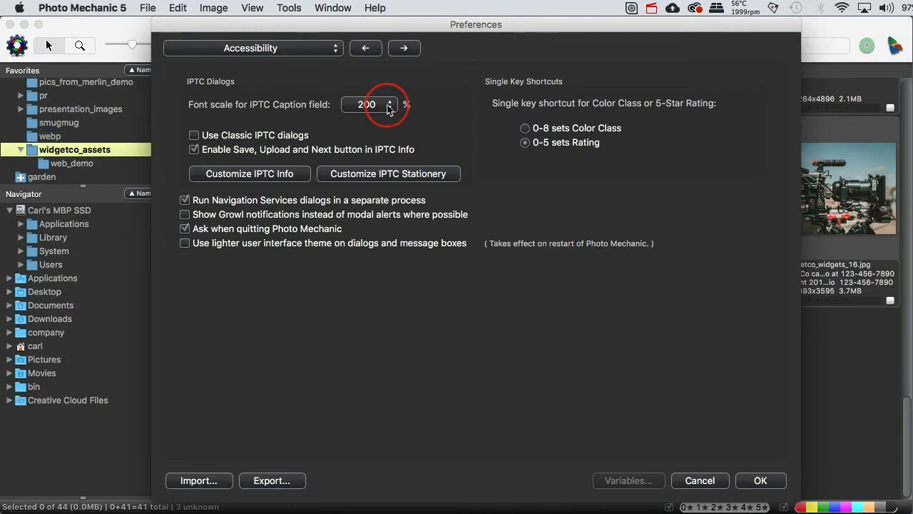
click(366, 104)
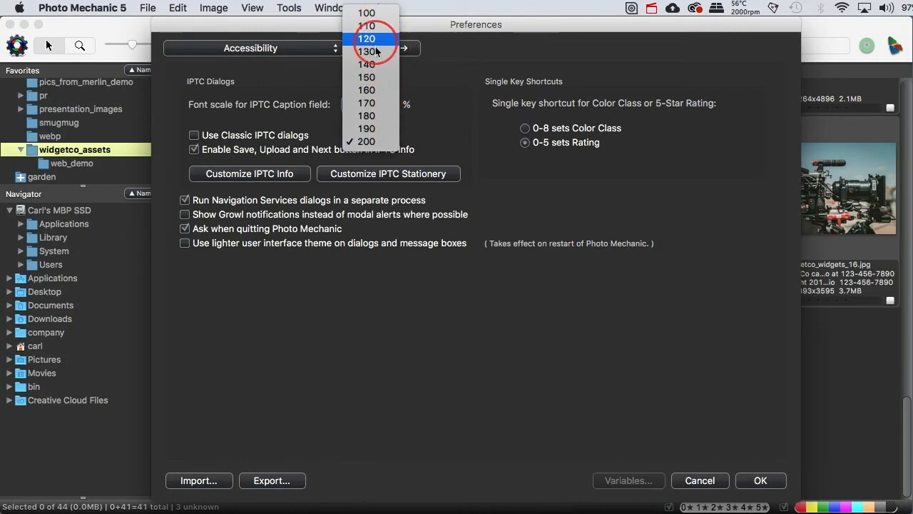
click(366, 52)
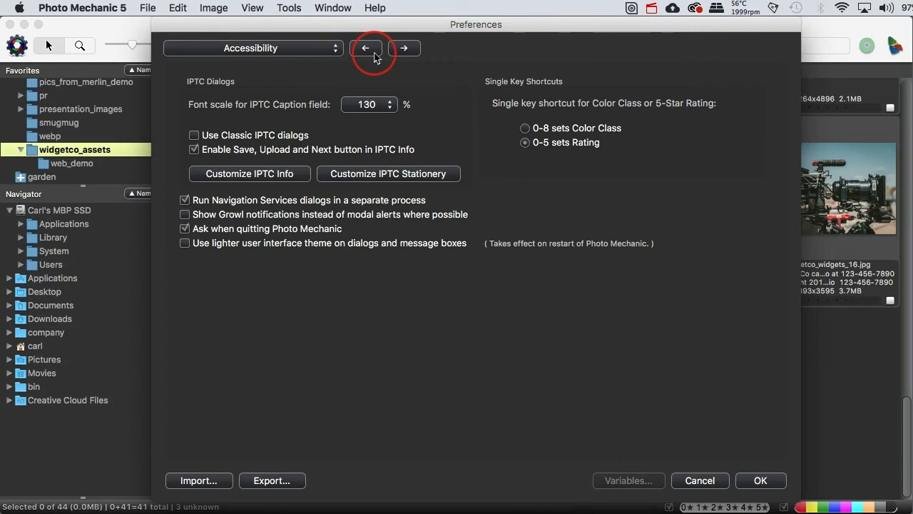
mouse_move(369, 124)
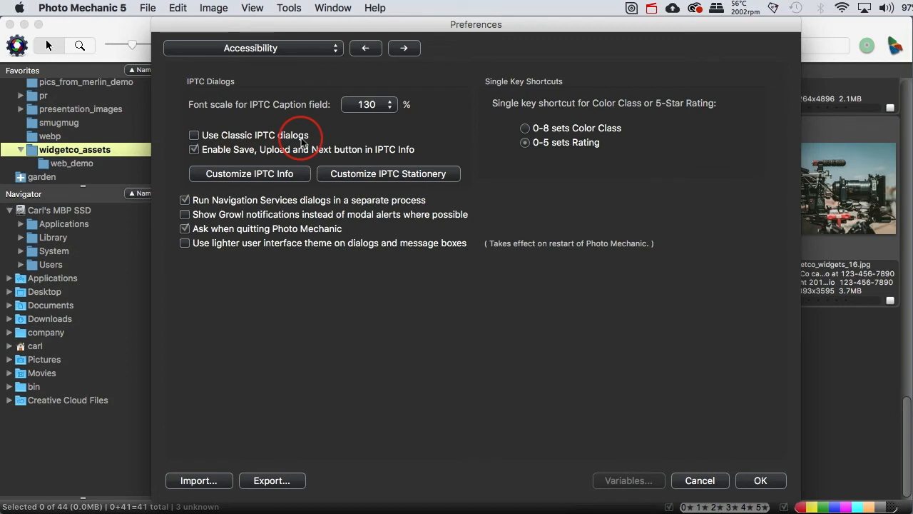
Step: Enable classic IPTC dialogs, then check Urgency in widgetco_widgets_15.jpg's IPTC Info and cancel
click(194, 134)
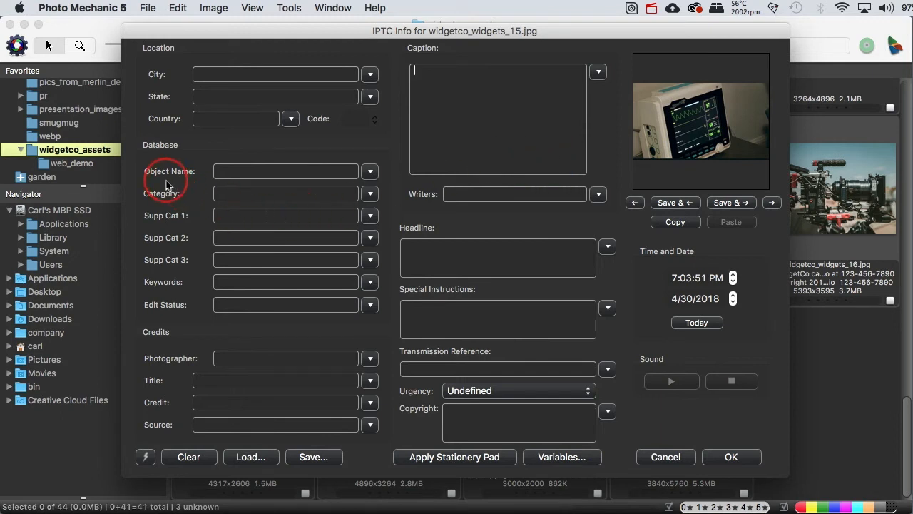
mouse_move(166, 305)
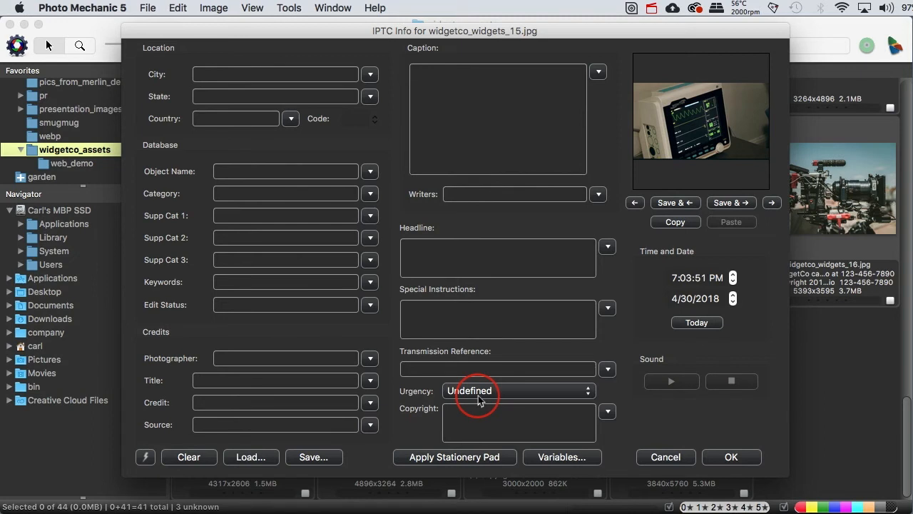
click(497, 69)
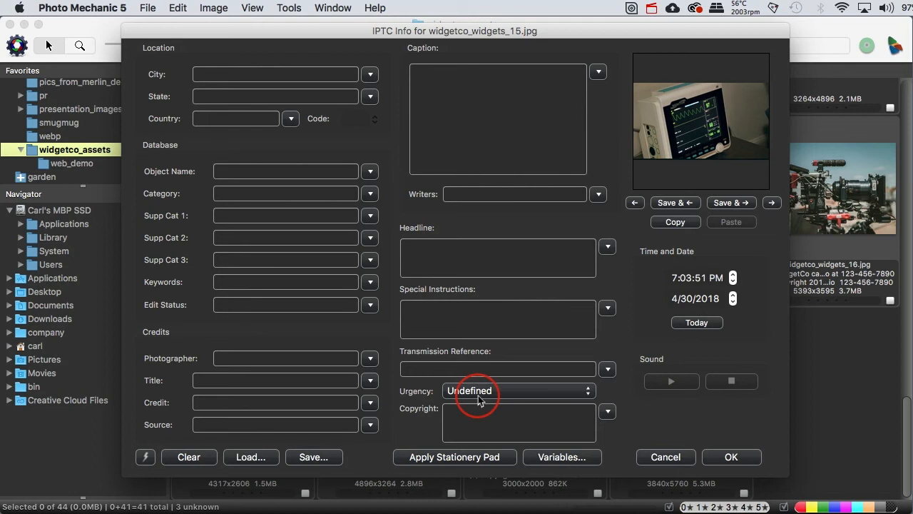
click(497, 72)
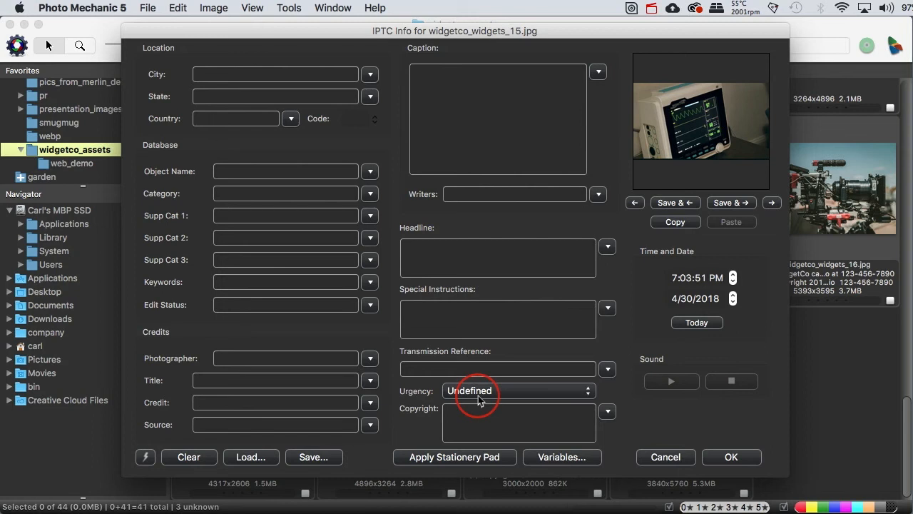
click(498, 79)
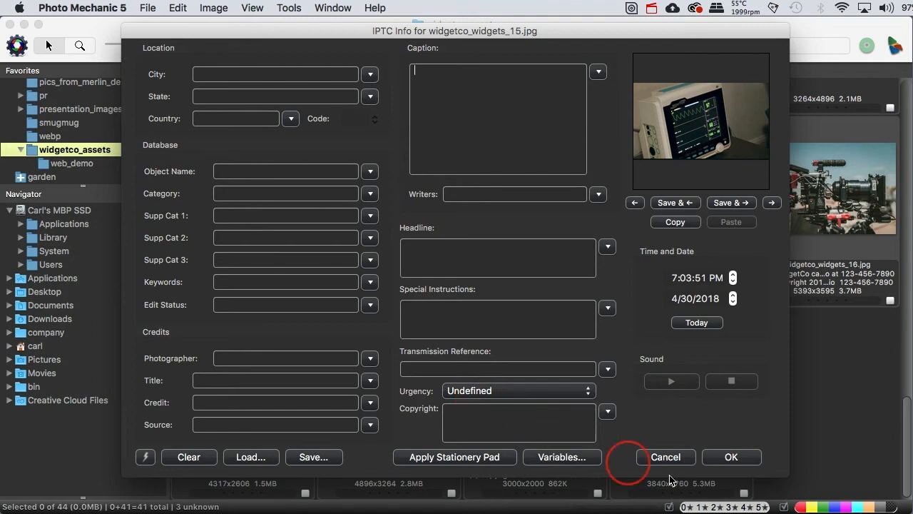
click(666, 457)
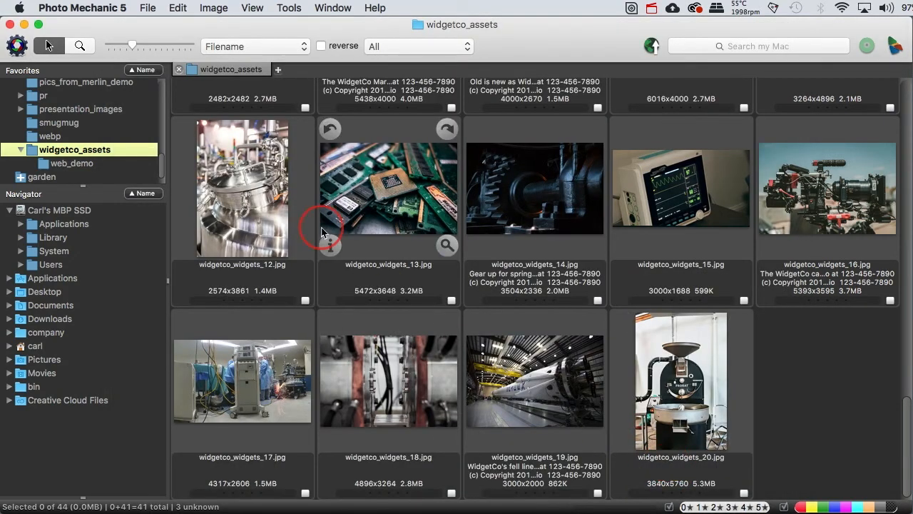
Step: Uncheck Use Classic IPTC dialogs in Preferences and confirm with OK
click(82, 8)
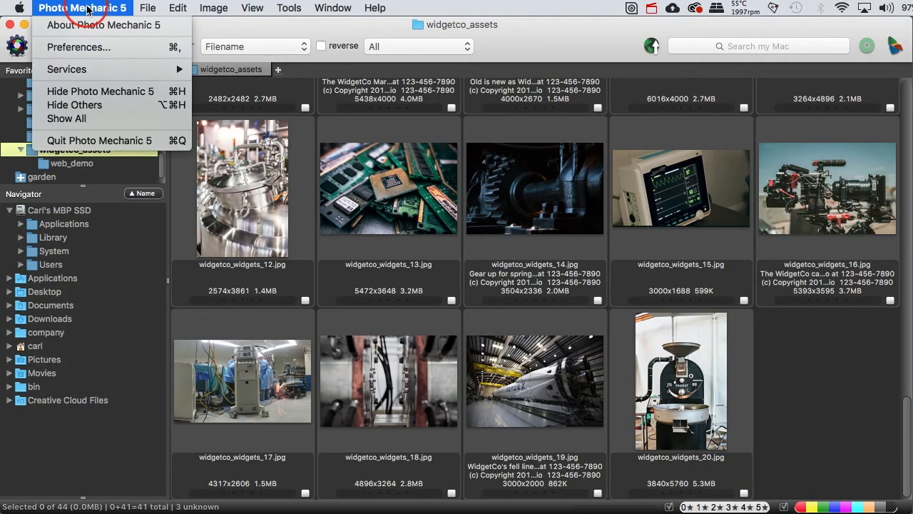
mouse_move(79, 48)
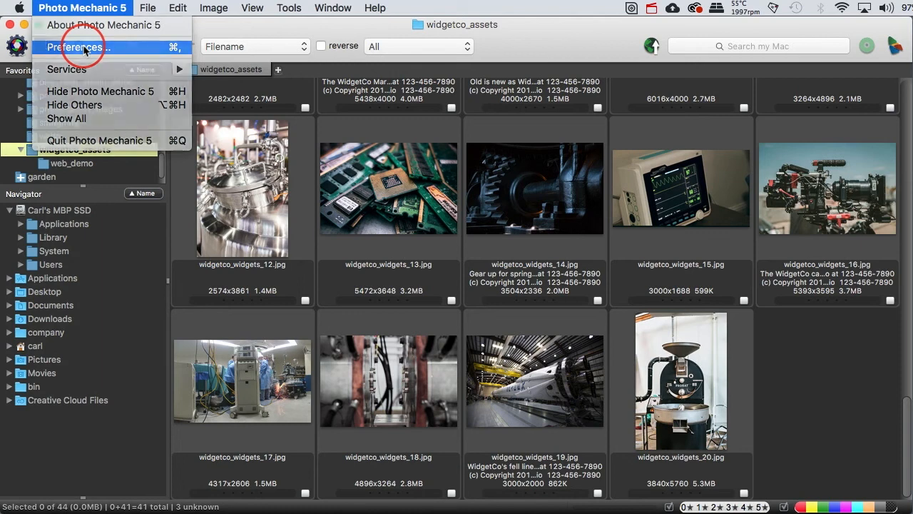
click(77, 47)
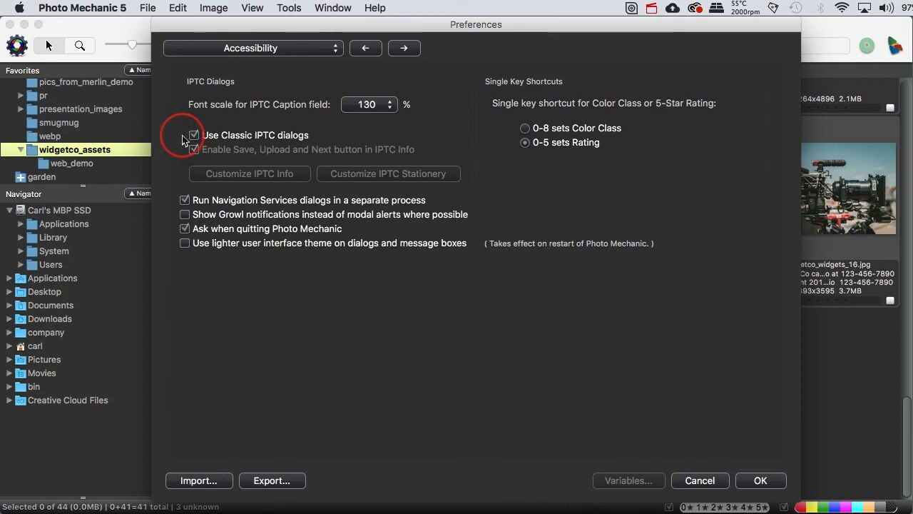
click(193, 135)
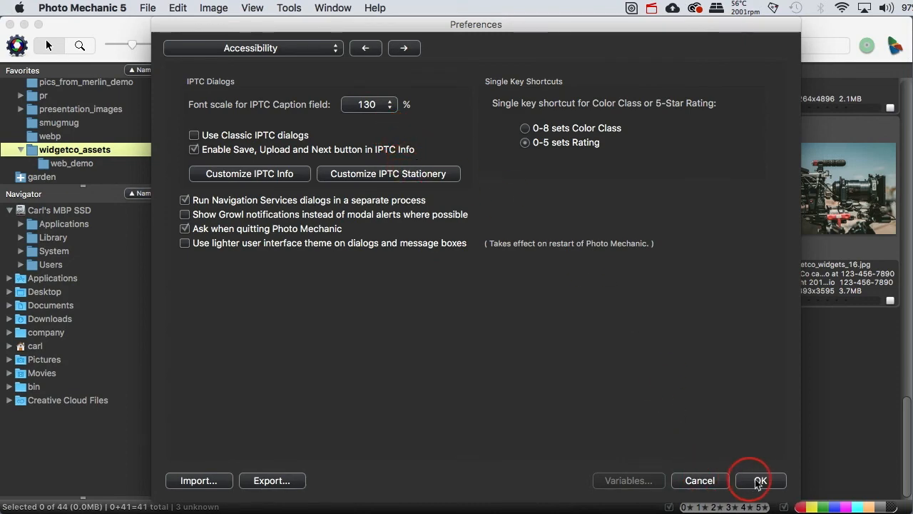
click(759, 480)
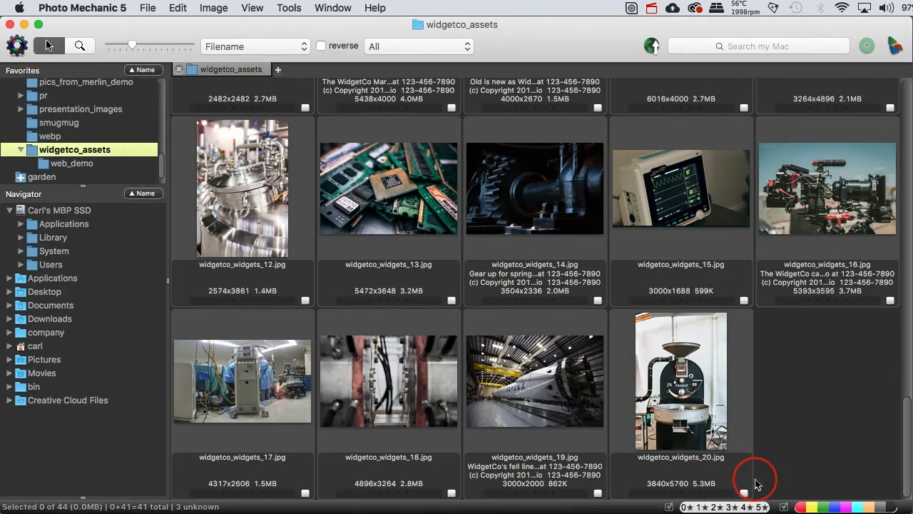